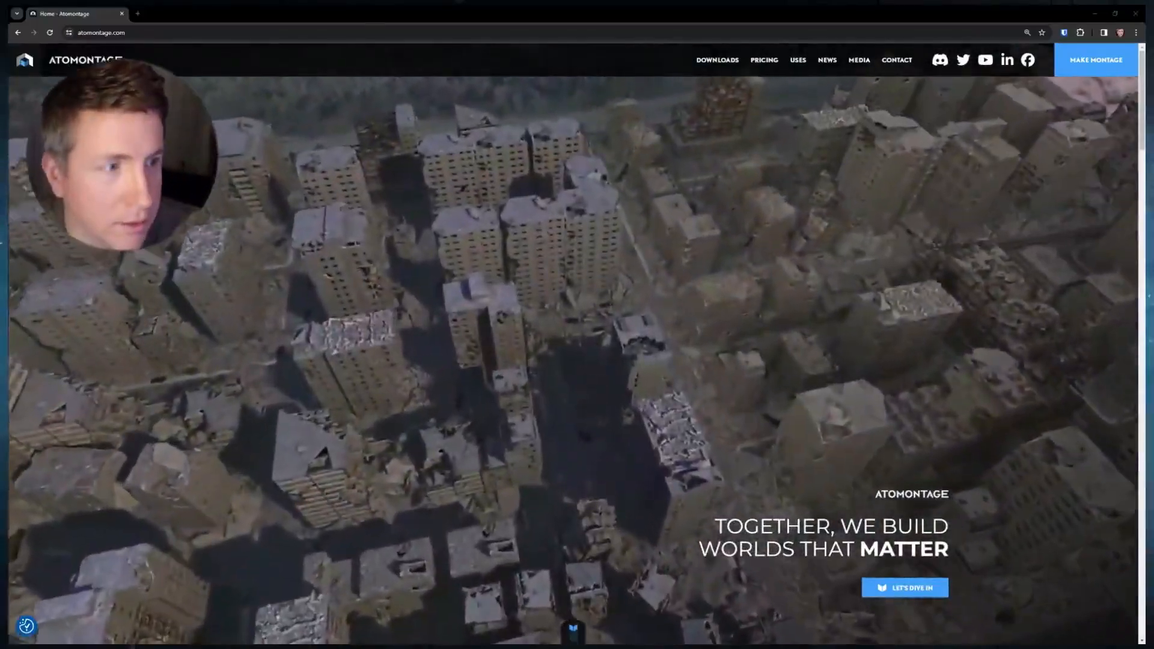
- Scroll down the Makers Portal page toward the Uploads area
{"action": "scroll", "scroll_direction": "down", "scroll_amount": 3}
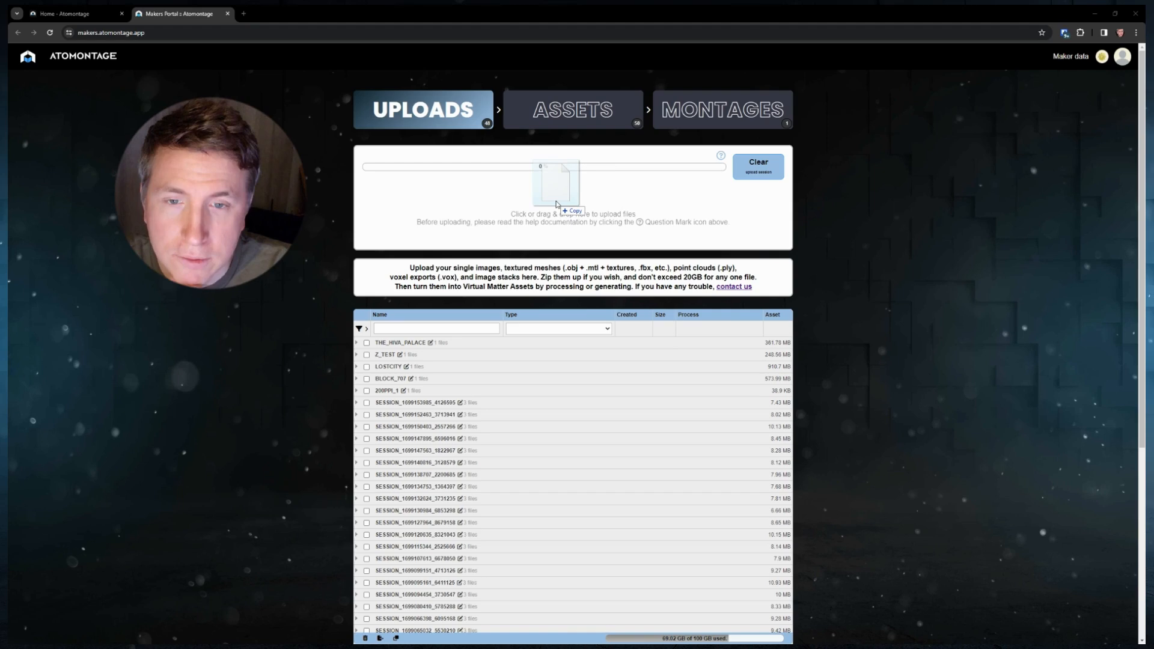
- Upload Z_test.vox and expand its Z_TEST entry to reveal the voxel file
{"action": "left_click", "coordinate": [555, 187]}
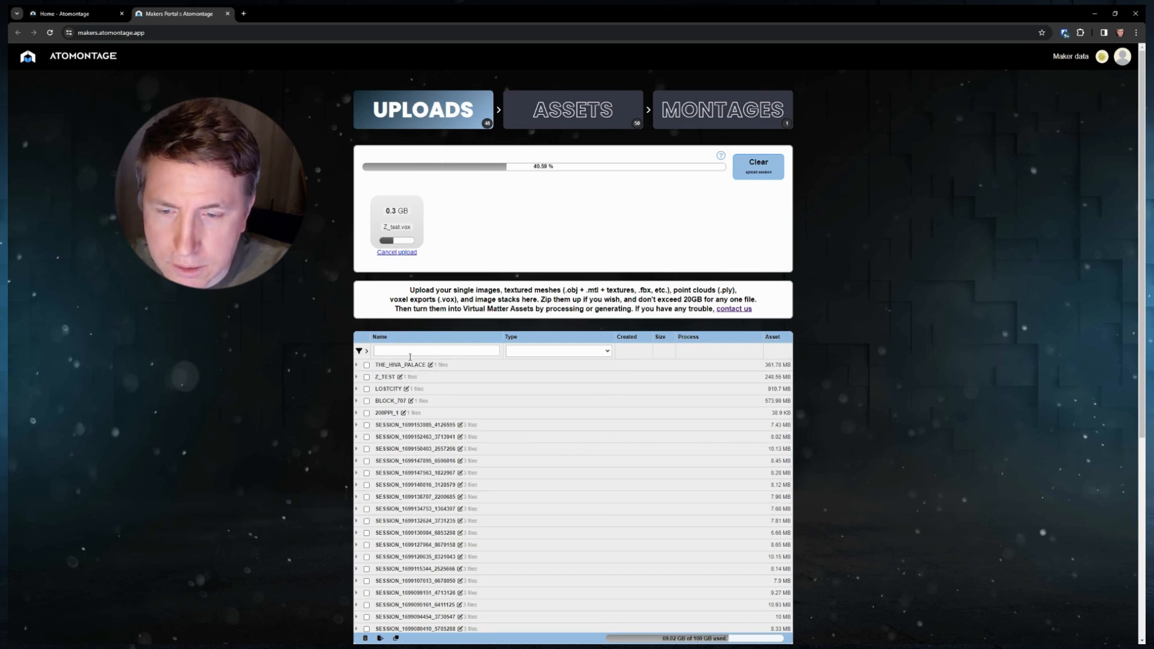
{"action": "left_click", "coordinate": [357, 377]}
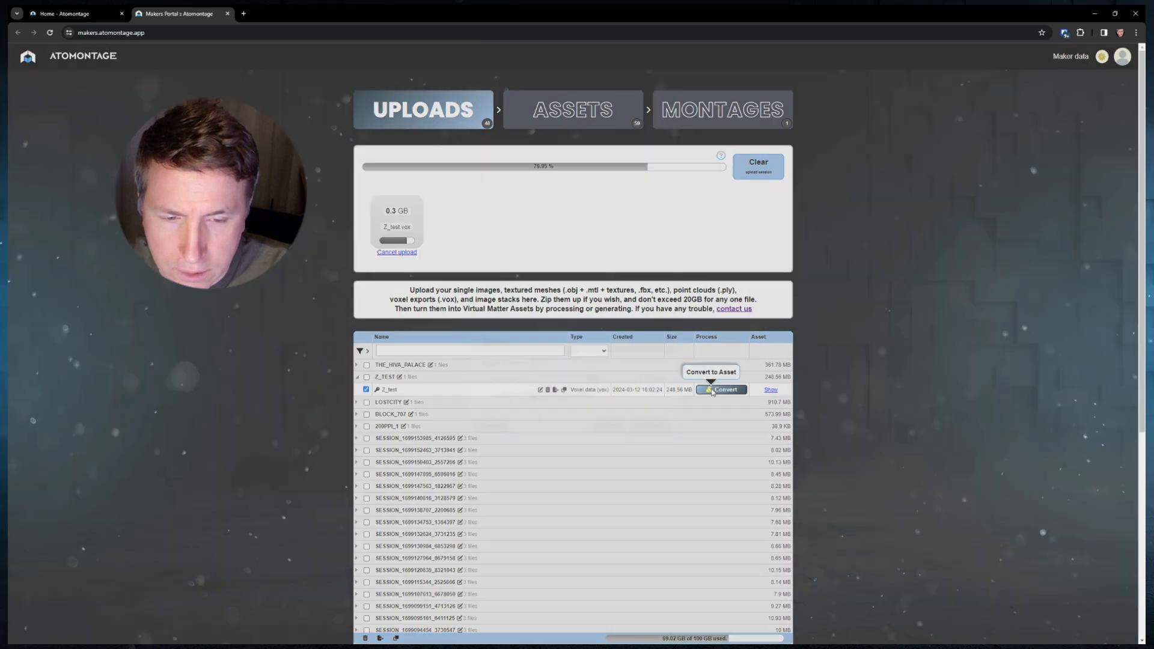
- Open Convert for Z_test, dismiss the Upload Success popup, and cancel the conversion
{"action": "left_click", "coordinate": [724, 389]}
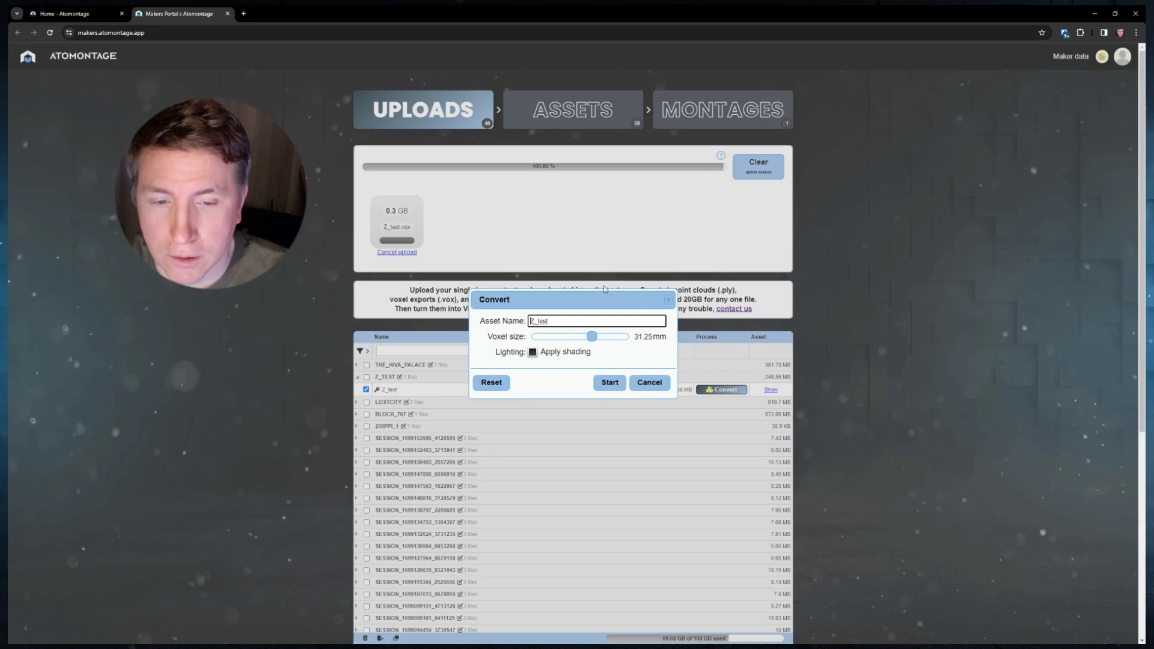
{"action": "left_click", "coordinate": [610, 382]}
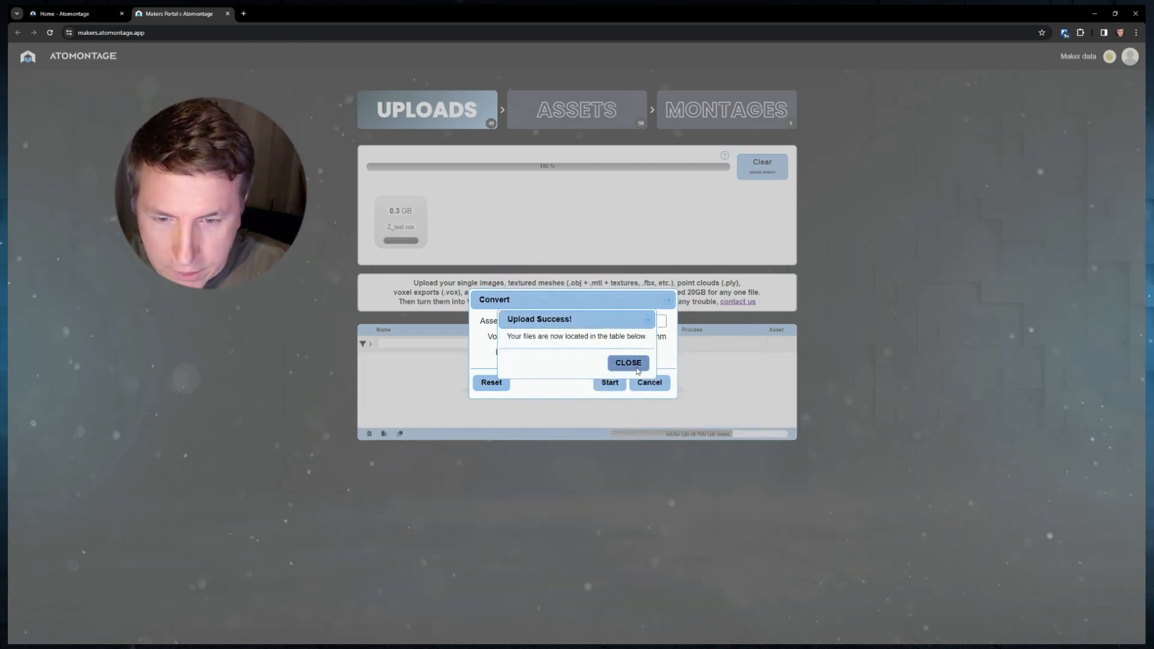
{"action": "left_click", "coordinate": [627, 362]}
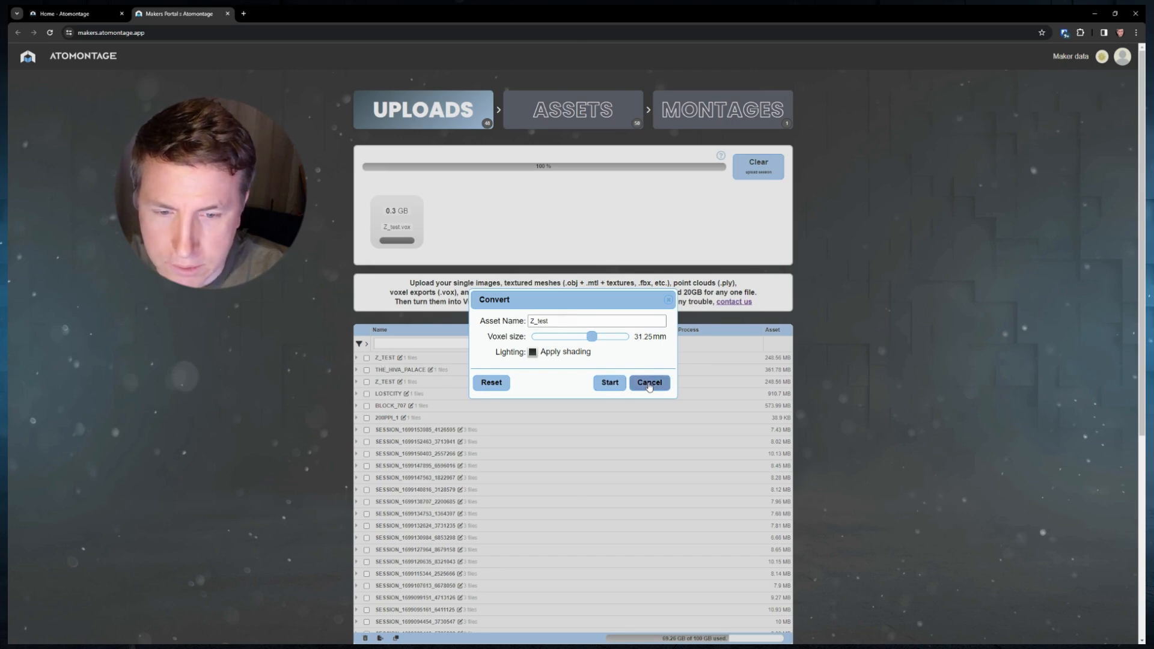
{"action": "left_click", "coordinate": [649, 382]}
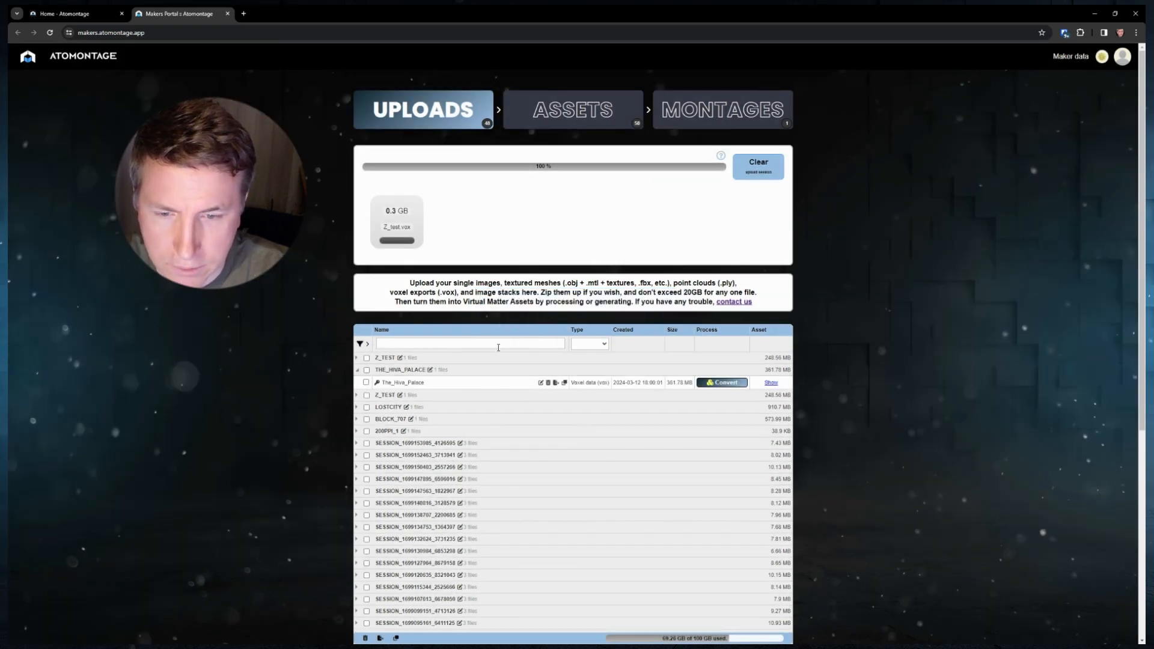
- Set Z_test's conversion to name Z_test_new, 15.63 mm voxel size, shading on
{"action": "left_click", "coordinate": [357, 358]}
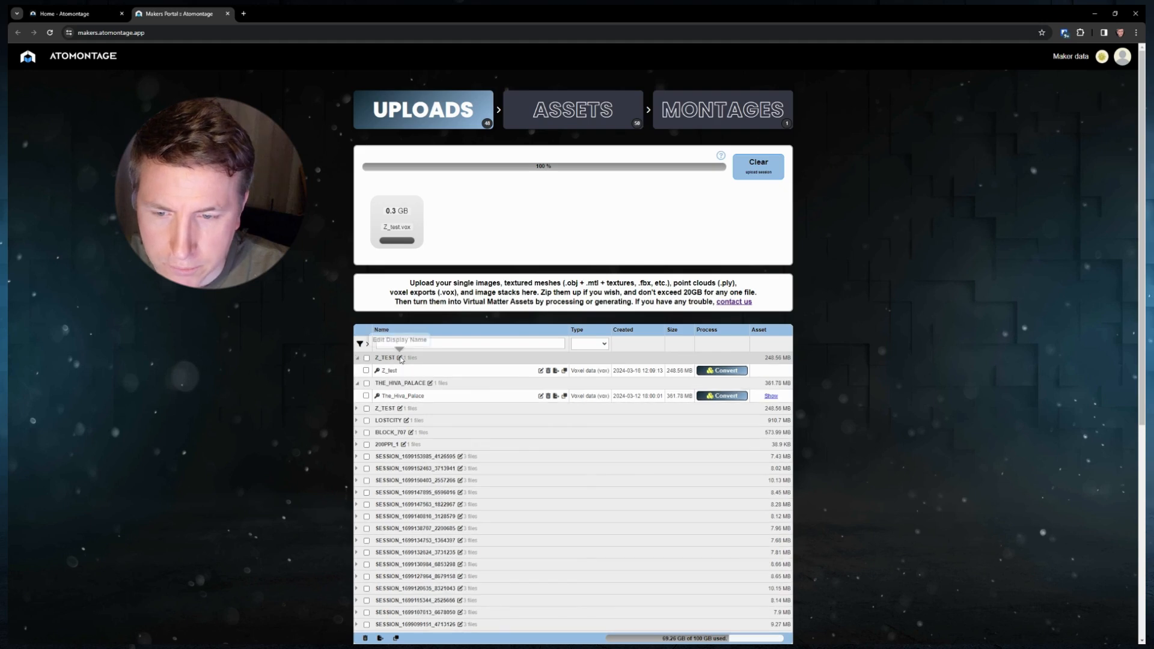
{"action": "left_click", "coordinate": [722, 370]}
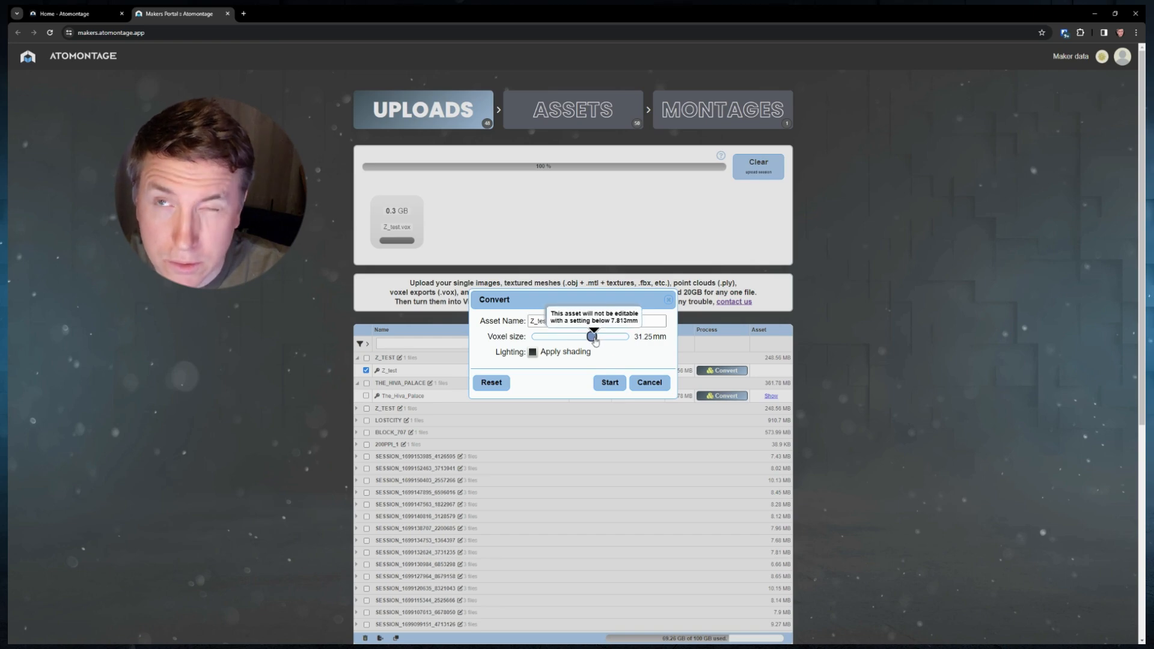
{"action": "left_click_drag", "start_coordinate": [593, 337], "coordinate": [584, 337]}
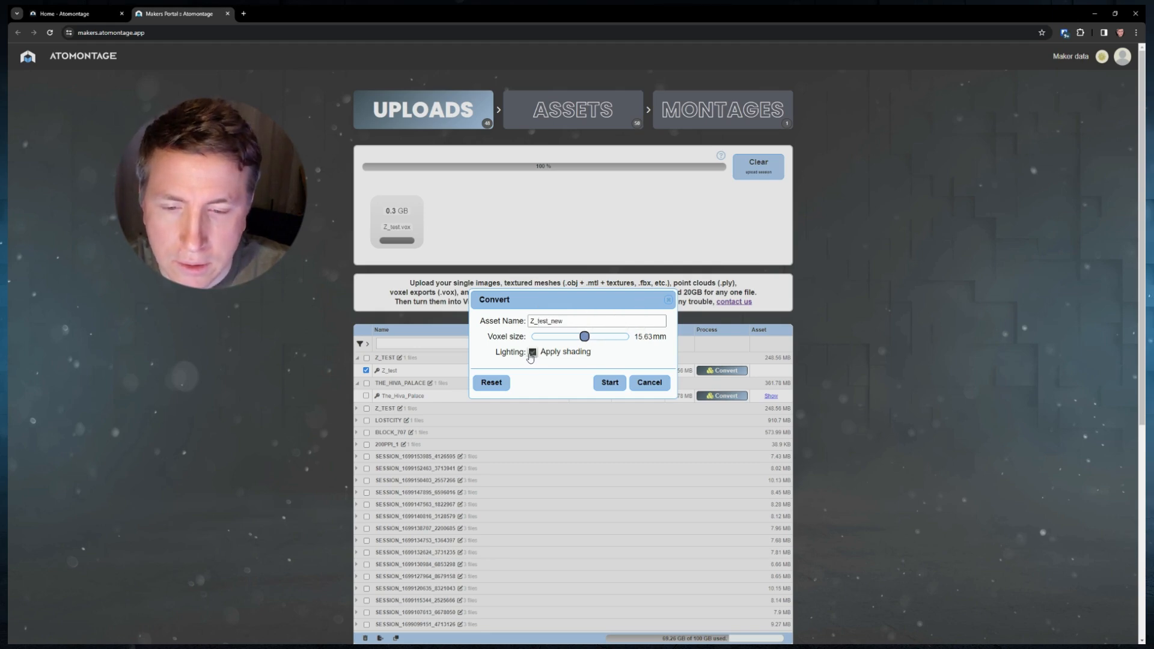
{"action": "left_click", "coordinate": [533, 351]}
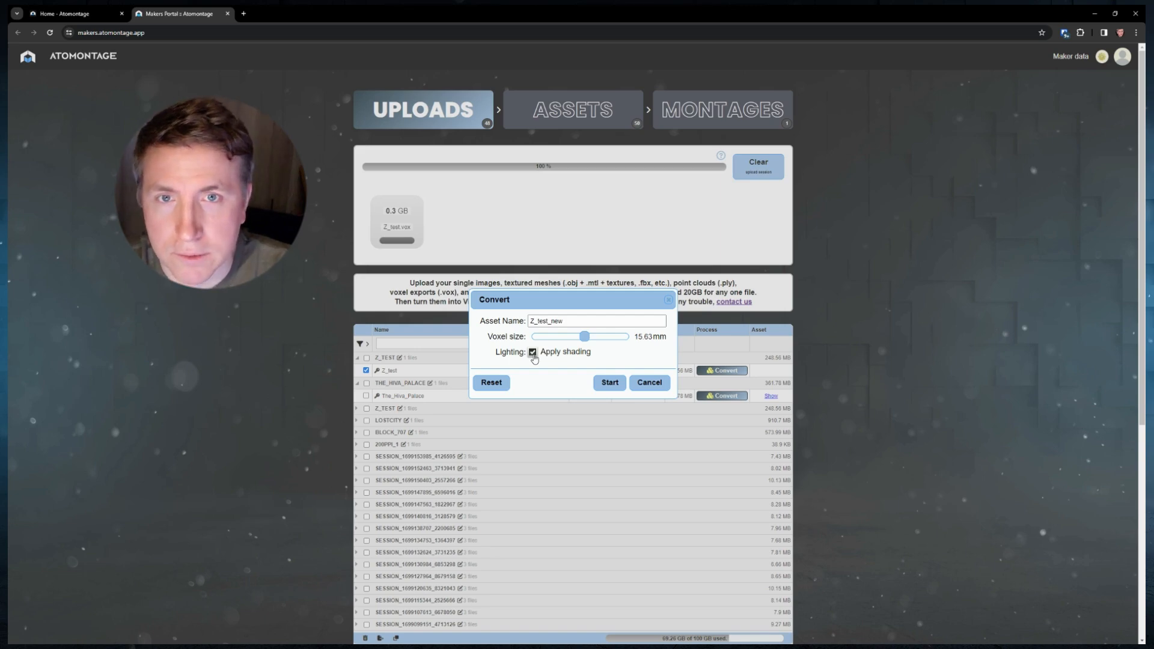
{"action": "left_click", "coordinate": [532, 351]}
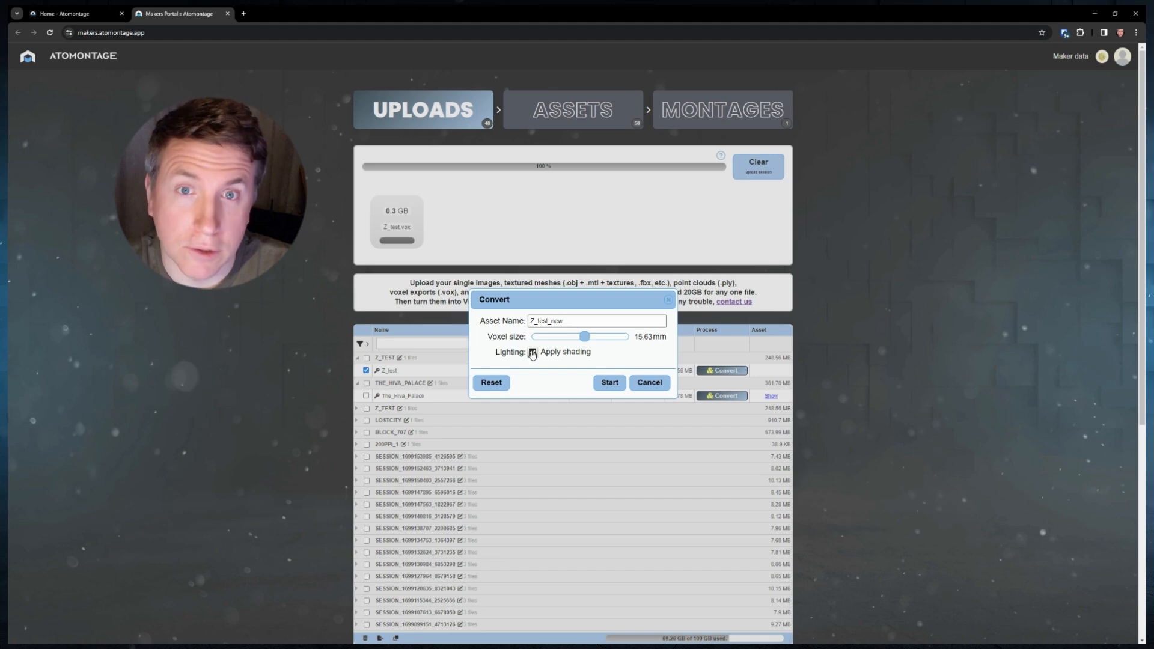
{"action": "left_click", "coordinate": [534, 352]}
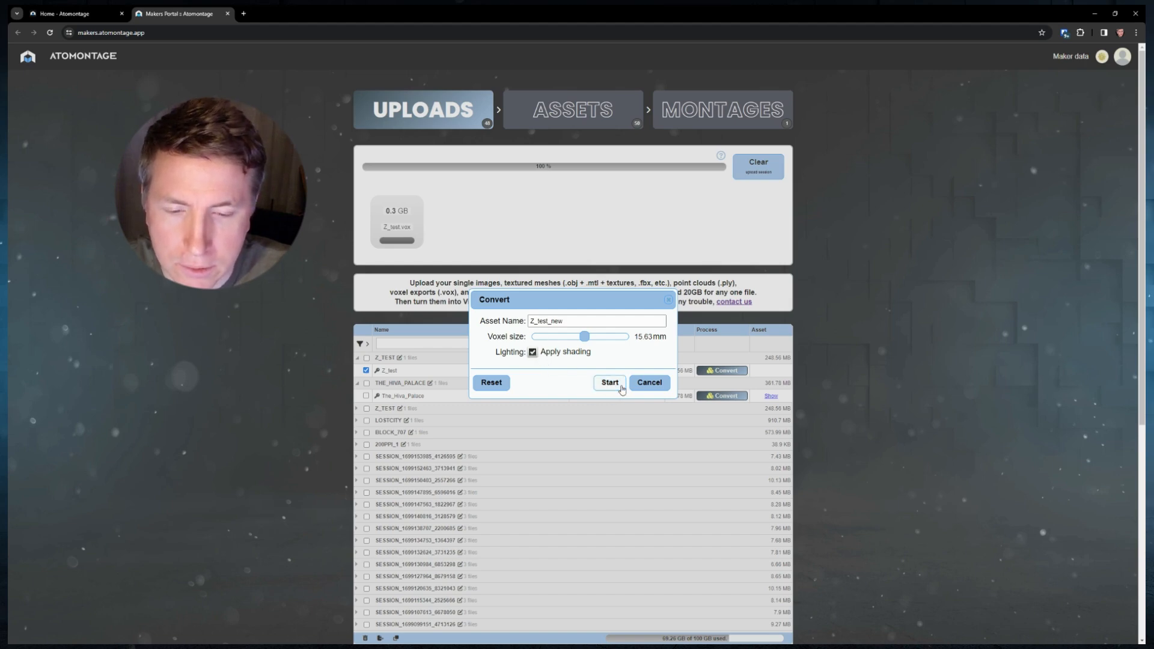
- Start converting Z_test, check the Uploads list, and return to Assets
{"action": "left_click", "coordinate": [609, 382]}
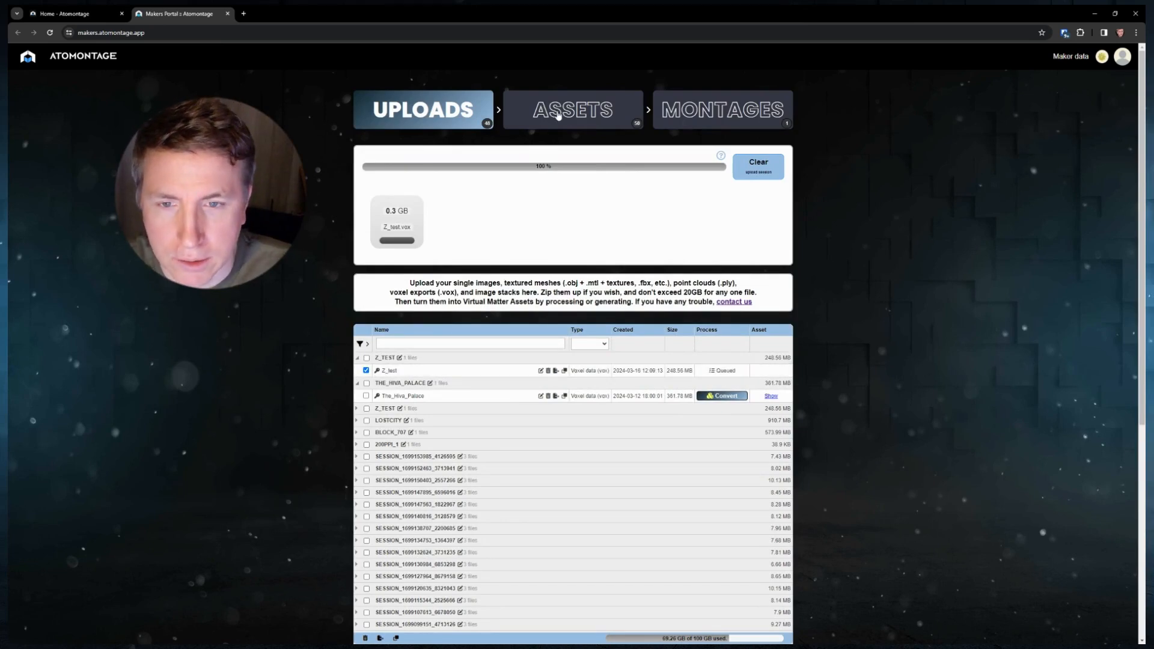
{"action": "left_click", "coordinate": [573, 109]}
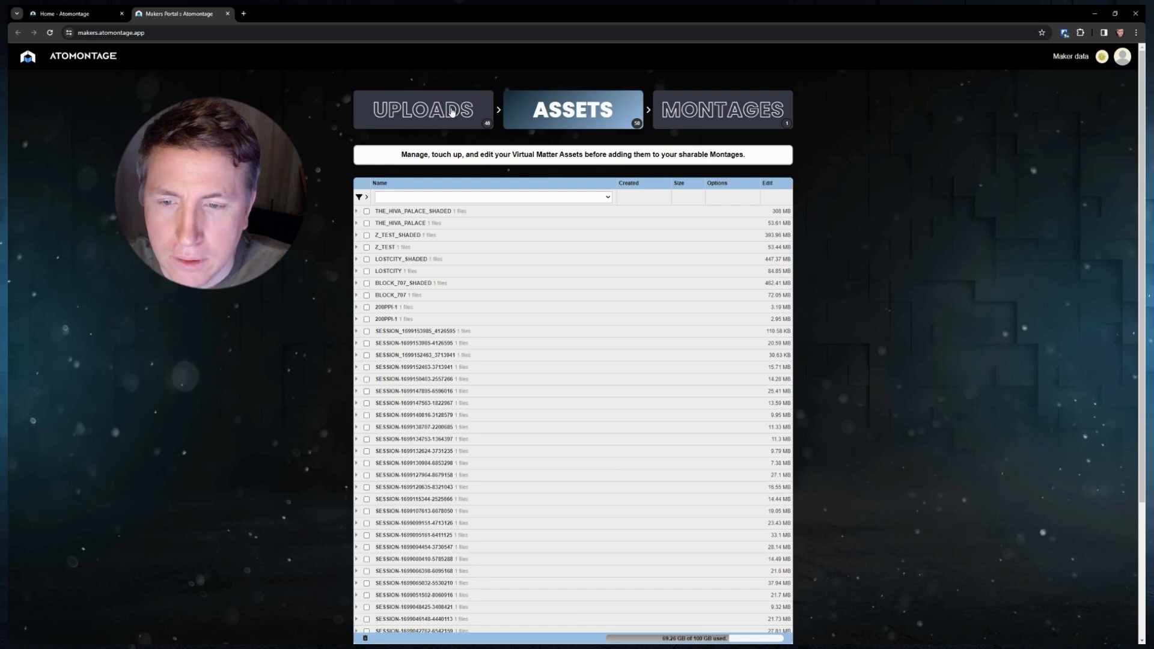
{"action": "left_click", "coordinate": [427, 109]}
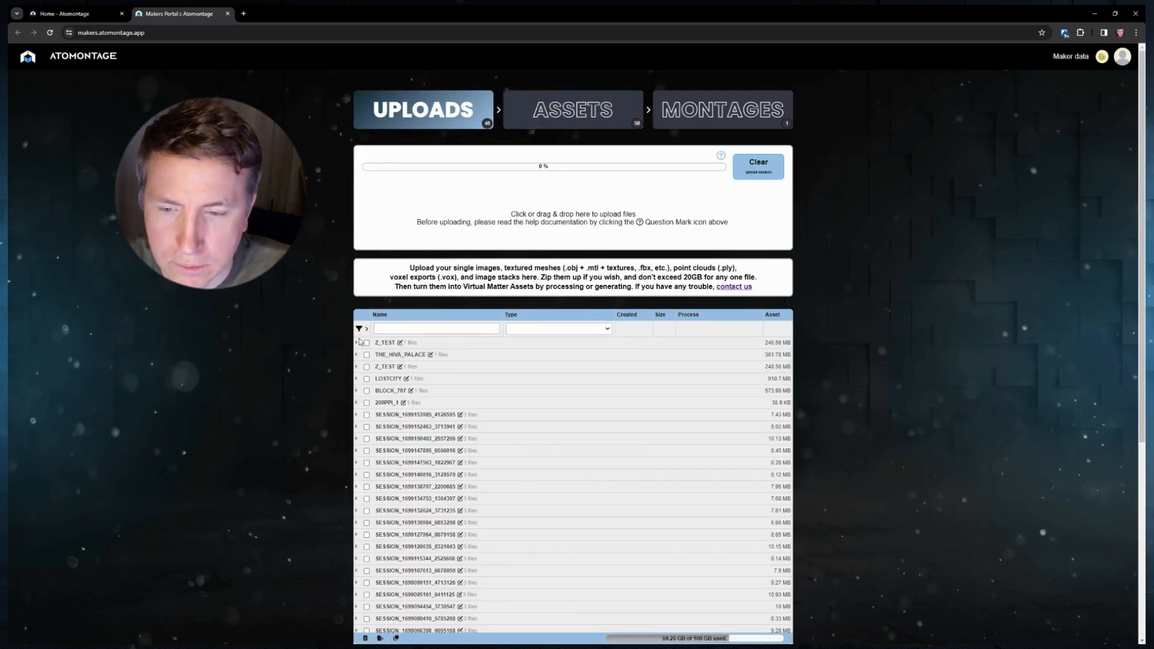
{"action": "left_click", "coordinate": [356, 342]}
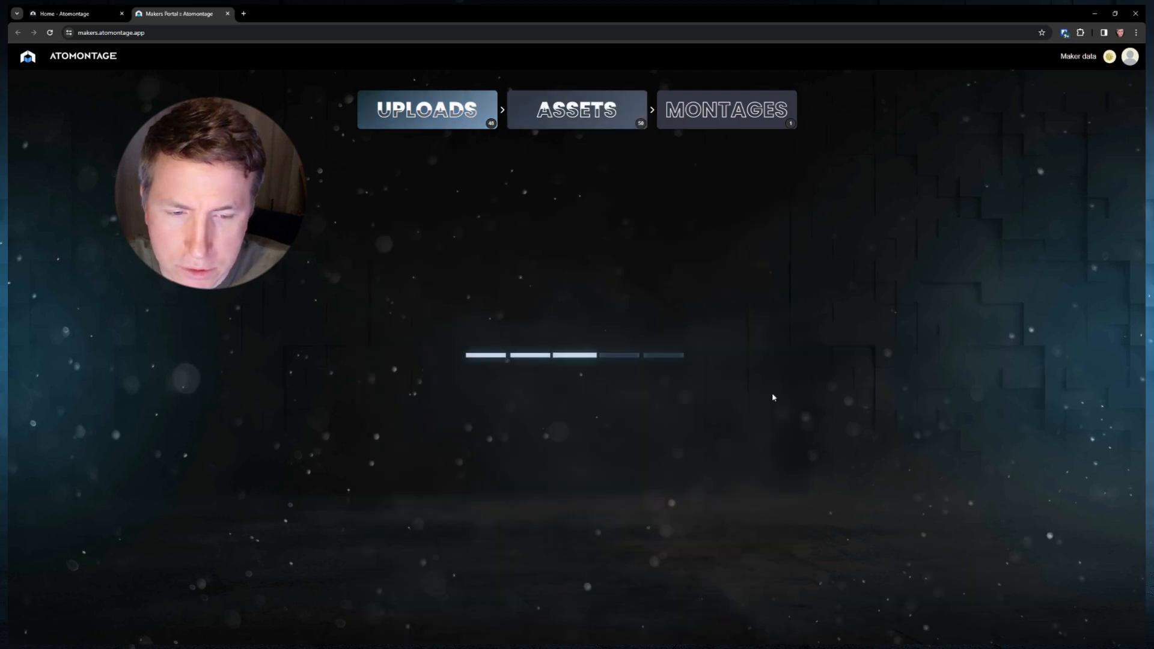
{"action": "left_click", "coordinate": [577, 109]}
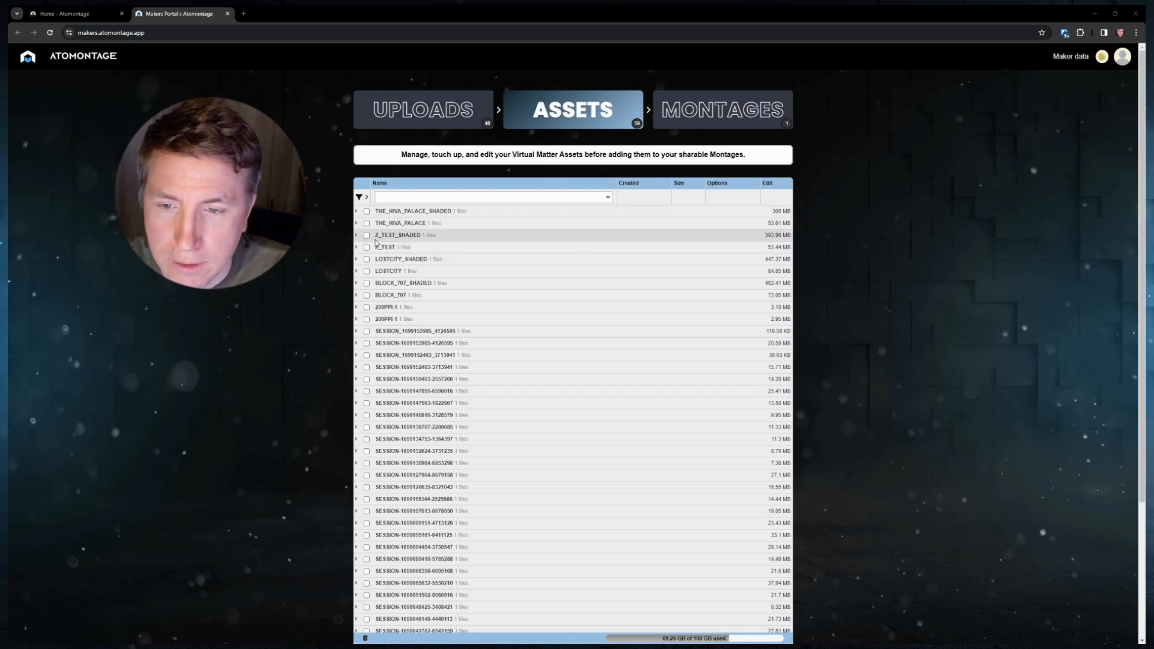
- Expand Z_TEST_SHADED to show Z_test_Shaded with 15.63 mm voxels and shading
{"action": "left_click", "coordinate": [357, 235]}
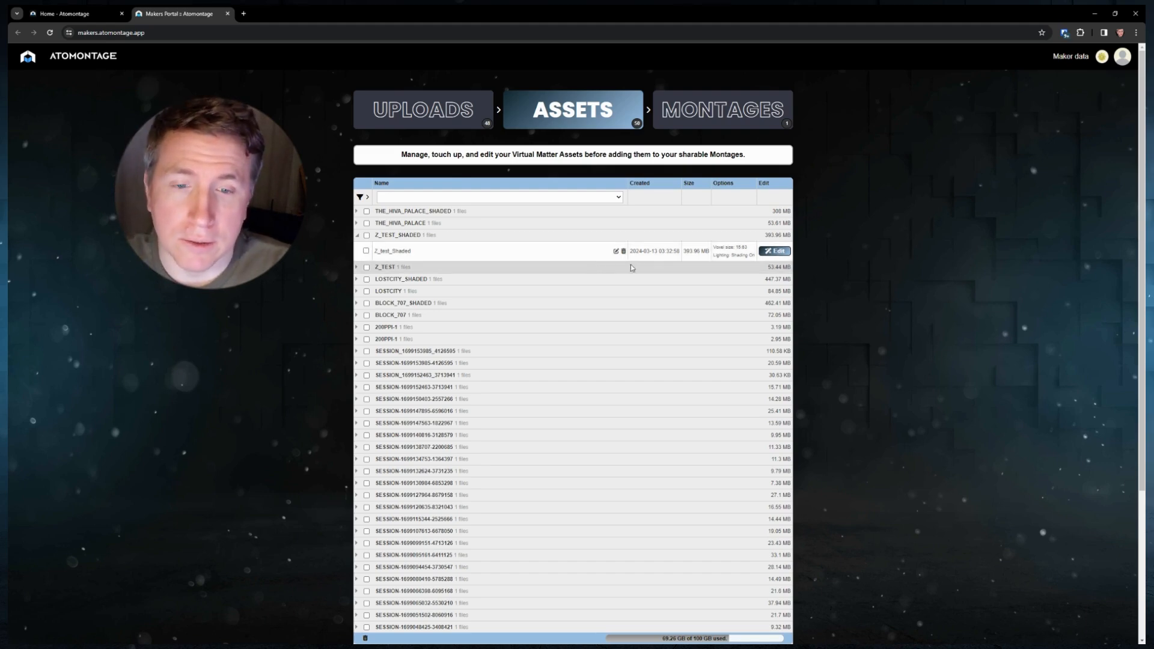
{"action": "mouse_move", "coordinate": [774, 251]}
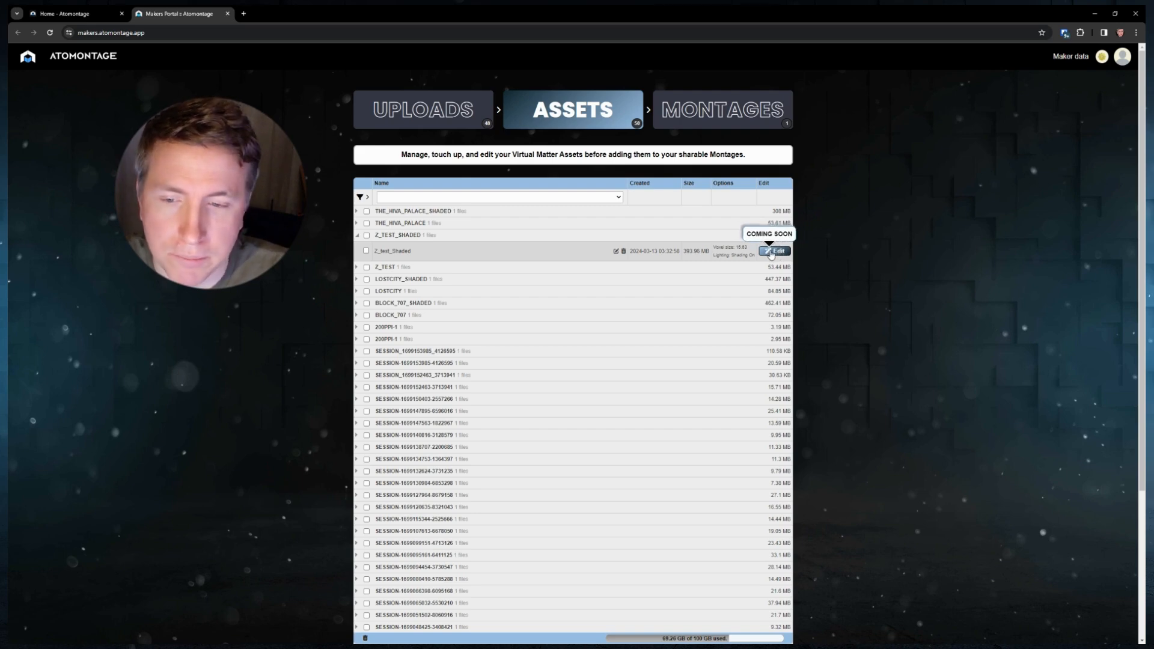
{"action": "mouse_move", "coordinate": [847, 260]}
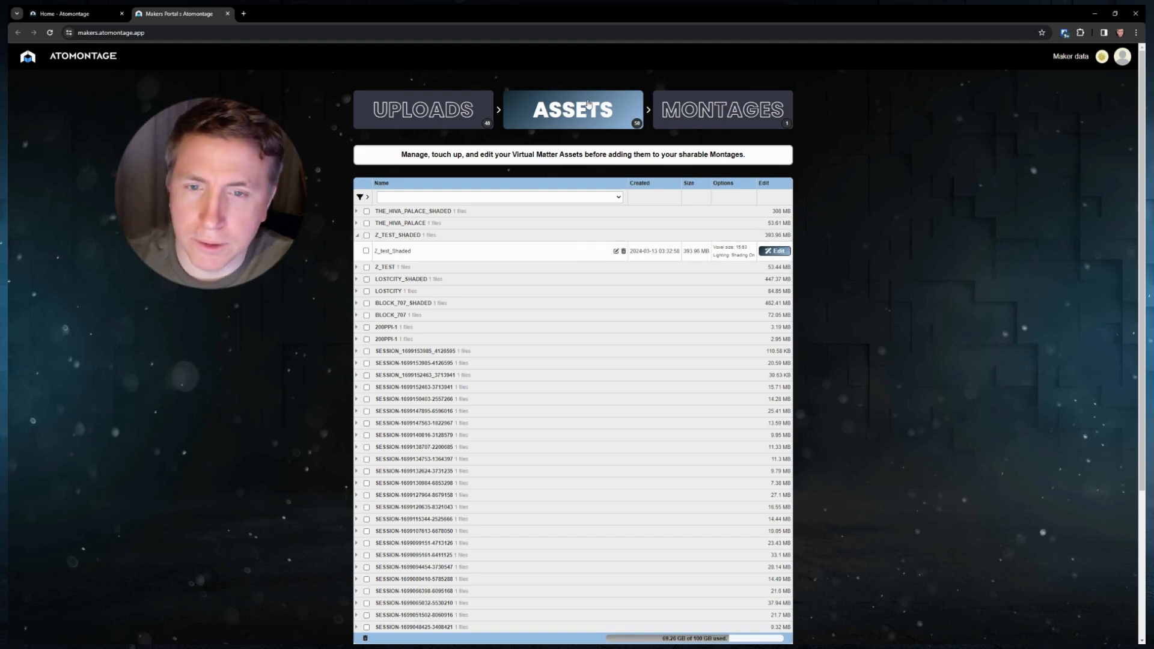
- Switch to the Montages list showing the Trial Montage, 3 days remaining
{"action": "left_click", "coordinate": [724, 109]}
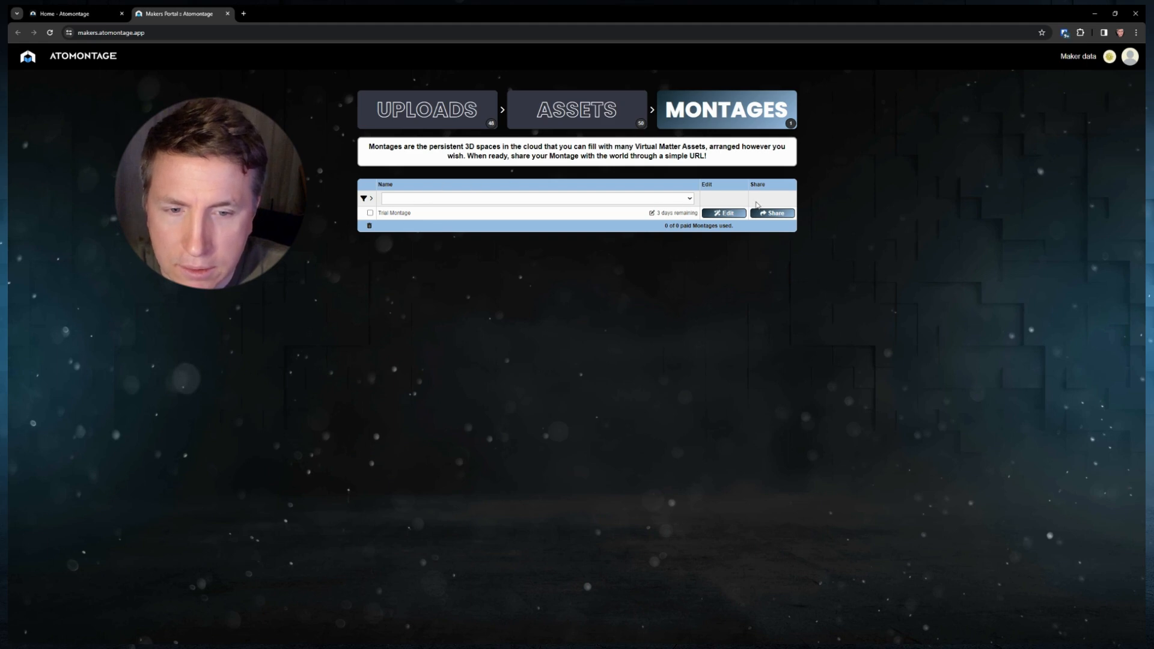
{"action": "mouse_move", "coordinate": [718, 199]}
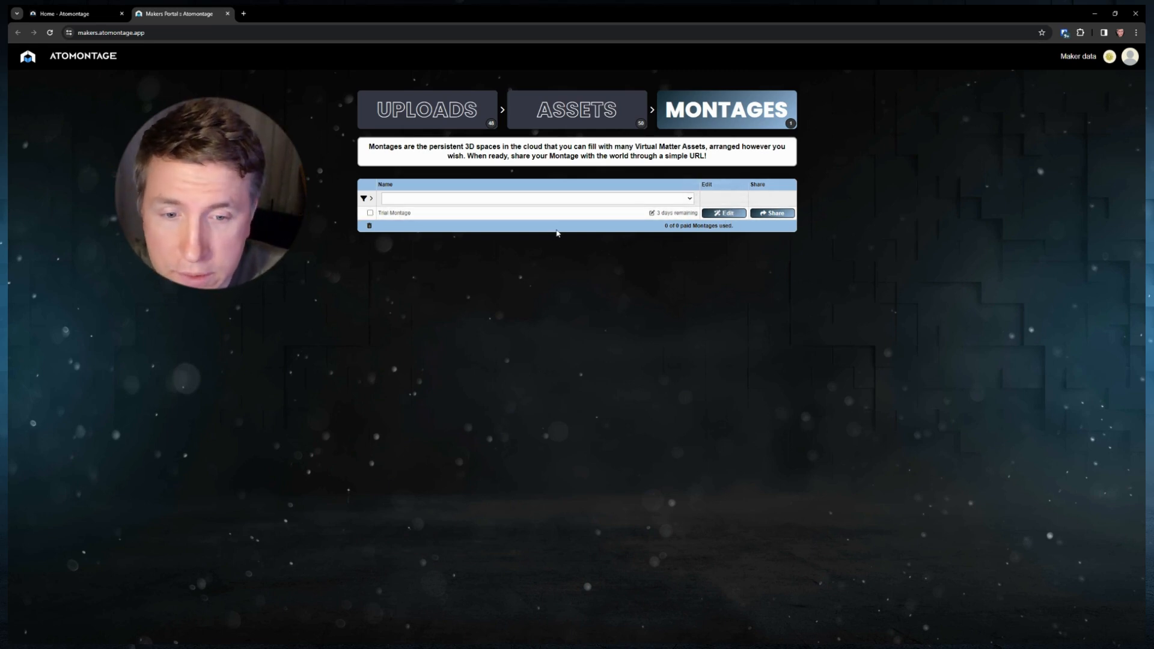
{"action": "mouse_move", "coordinate": [527, 344]}
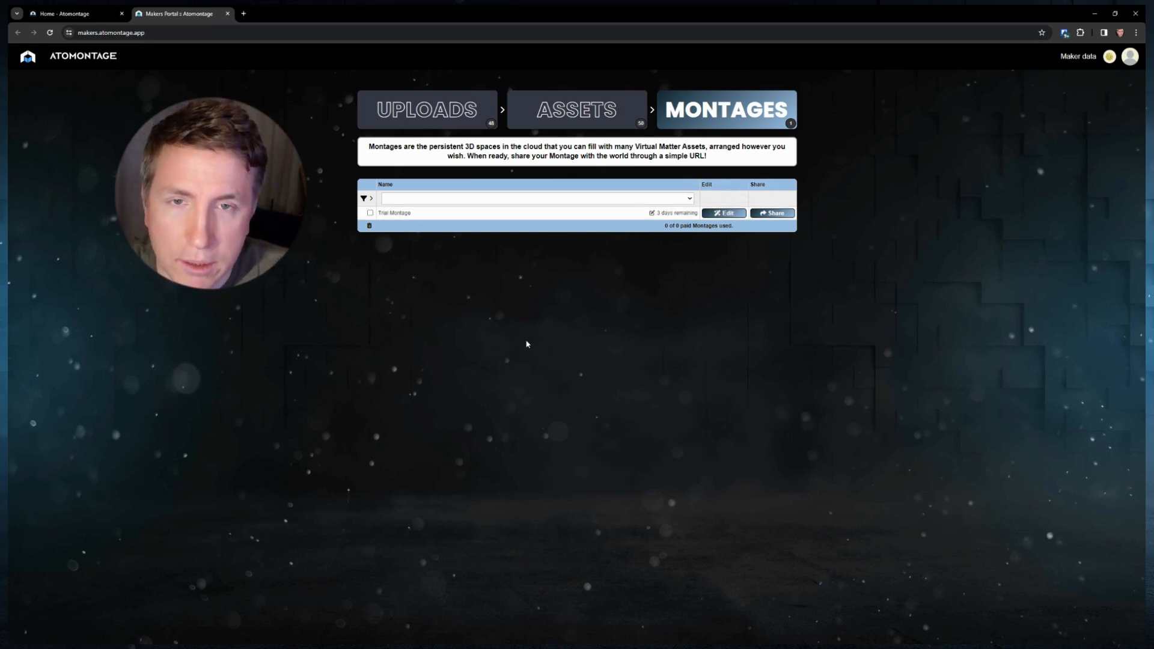
{"action": "mouse_move", "coordinate": [604, 259]}
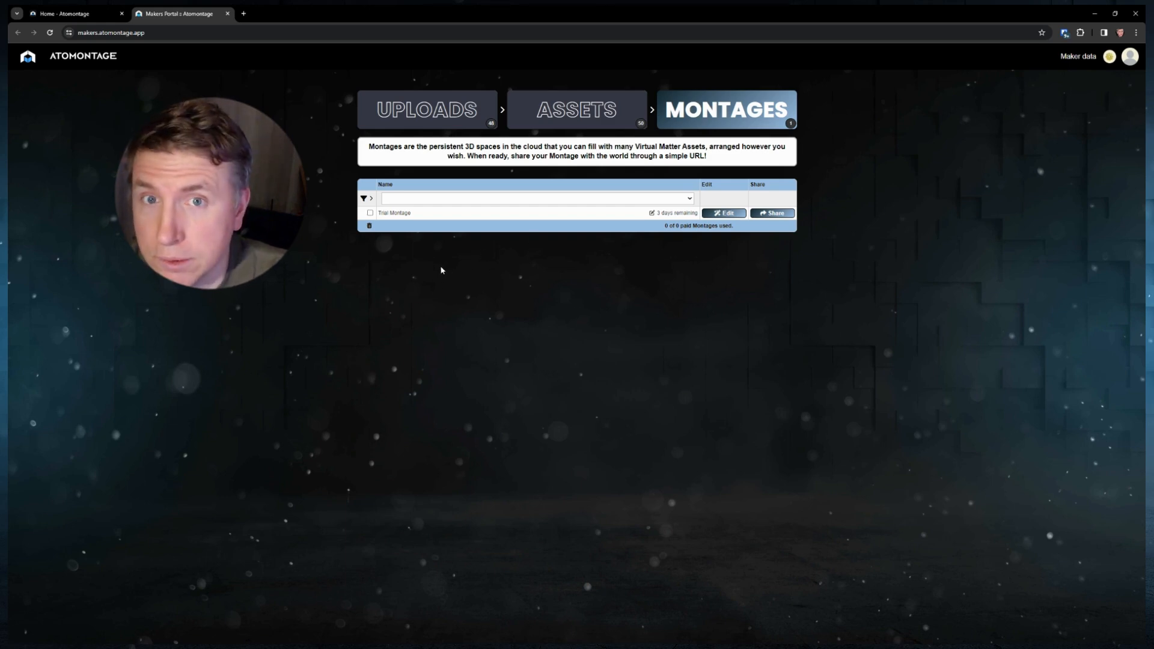
{"action": "mouse_move", "coordinate": [444, 256]}
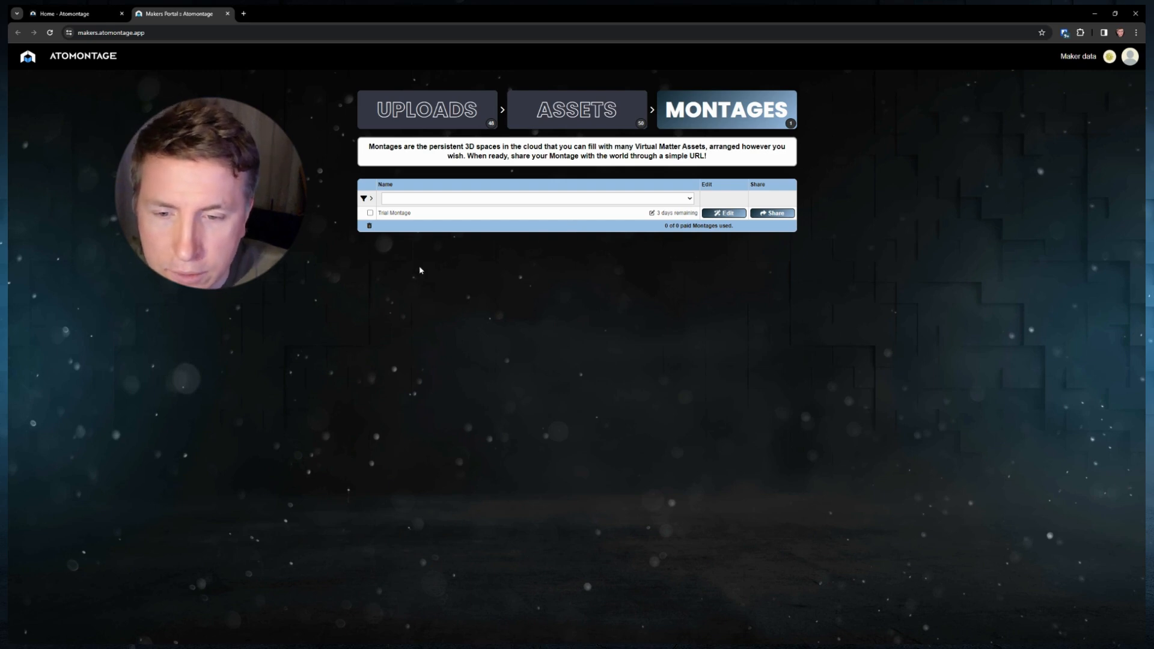
{"action": "mouse_move", "coordinate": [711, 253]}
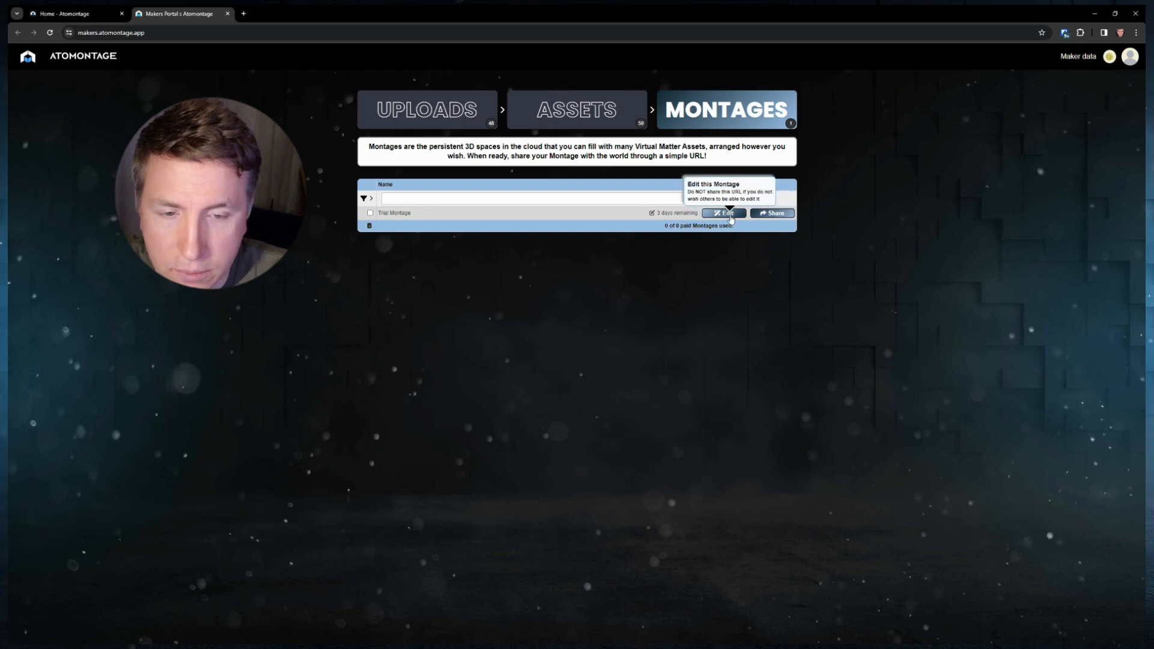
- Open the Trial Montage for editing, review Montages and Assets, then return to the client
{"action": "left_click", "coordinate": [724, 213]}
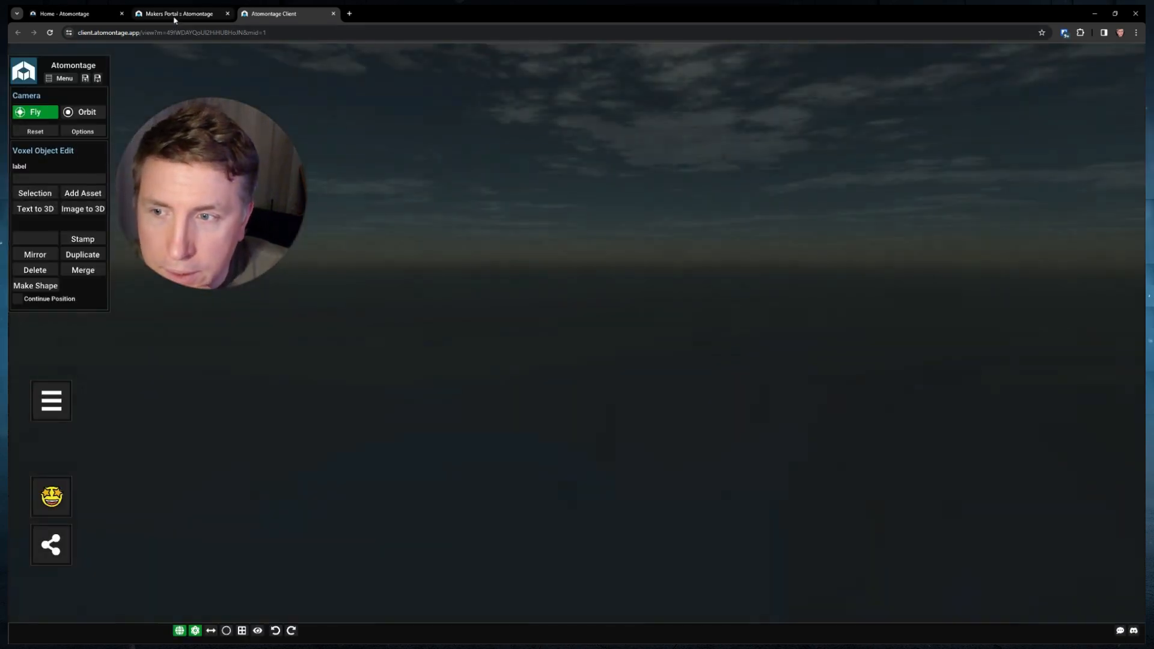
{"action": "left_click", "coordinate": [180, 13]}
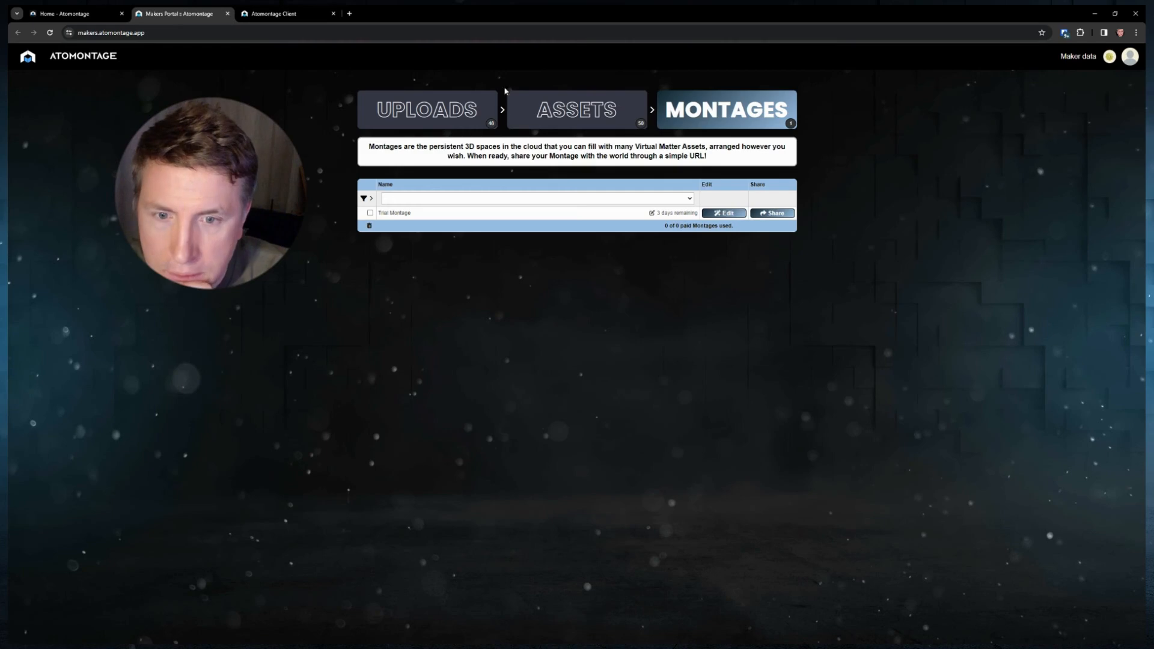
{"action": "left_click", "coordinate": [573, 109]}
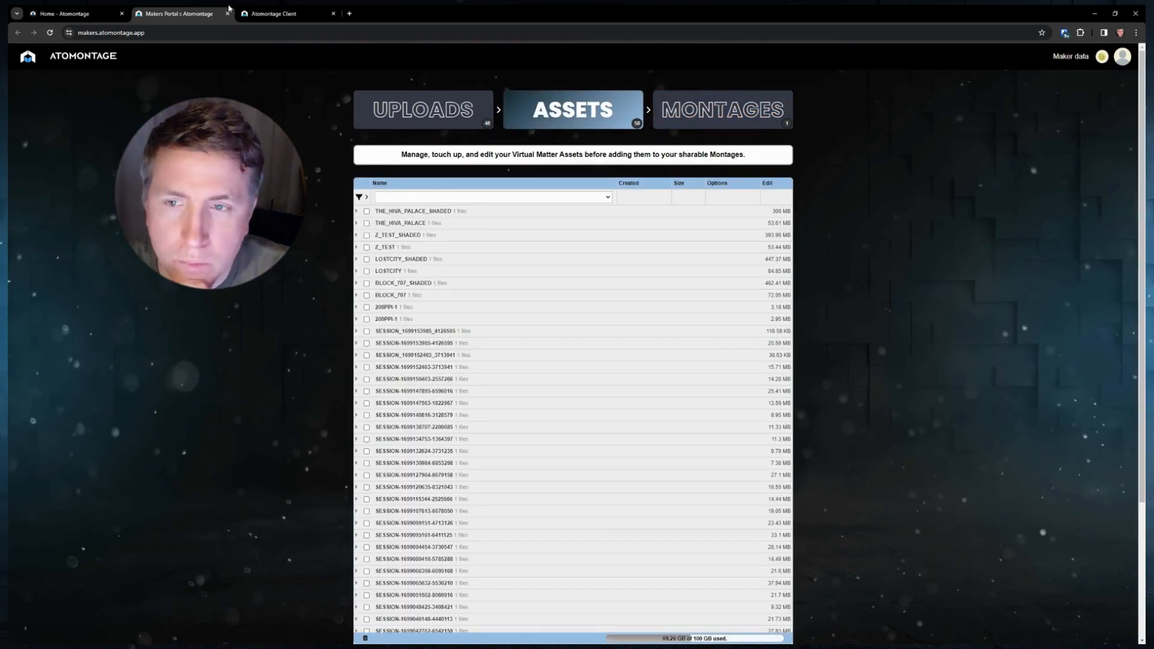
{"action": "left_click", "coordinate": [286, 13]}
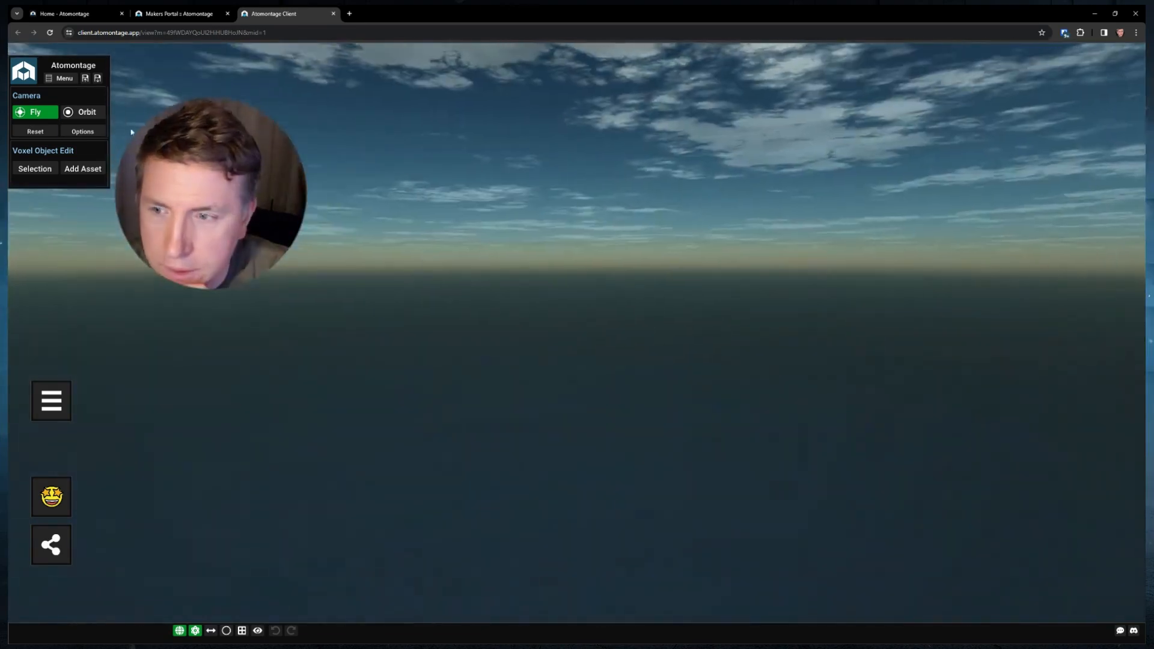
- Add the Block_707 sci-fi block from Your Assets and rotate it twice
{"action": "left_click", "coordinate": [83, 169]}
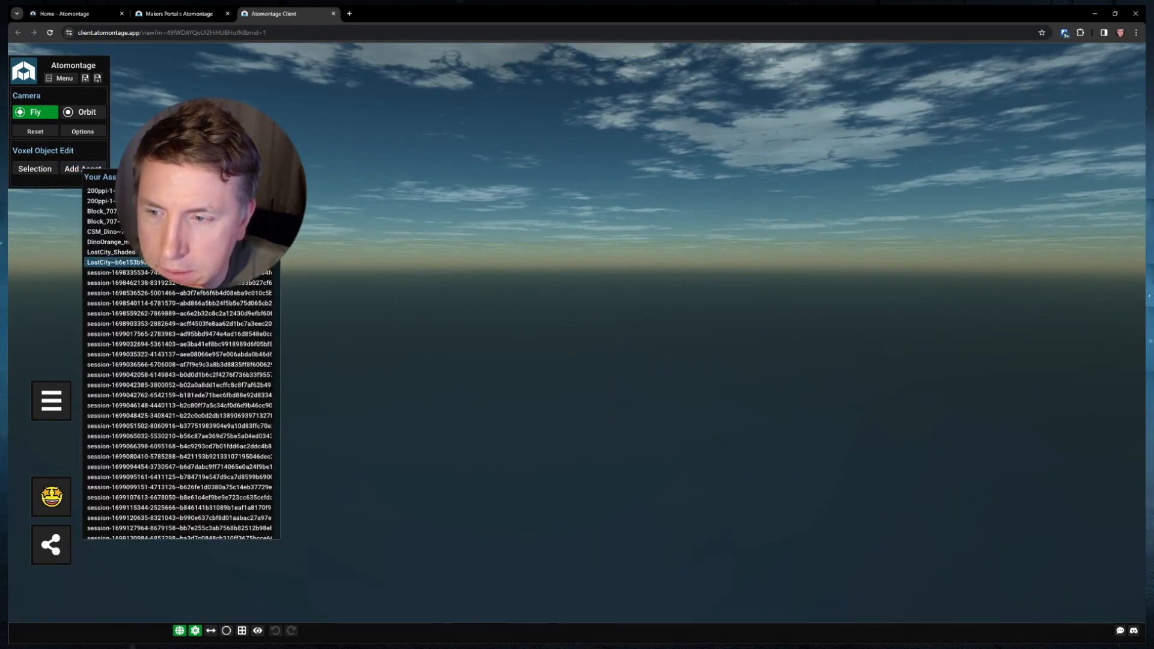
{"action": "left_click", "coordinate": [103, 211]}
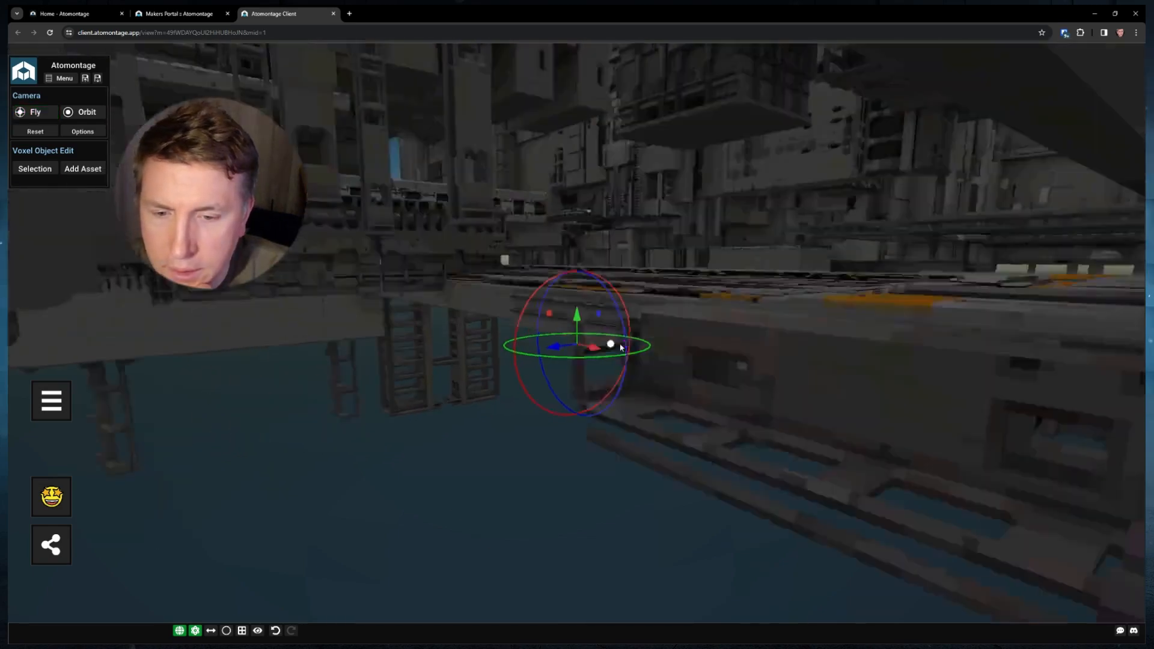
{"action": "left_click", "coordinate": [35, 112]}
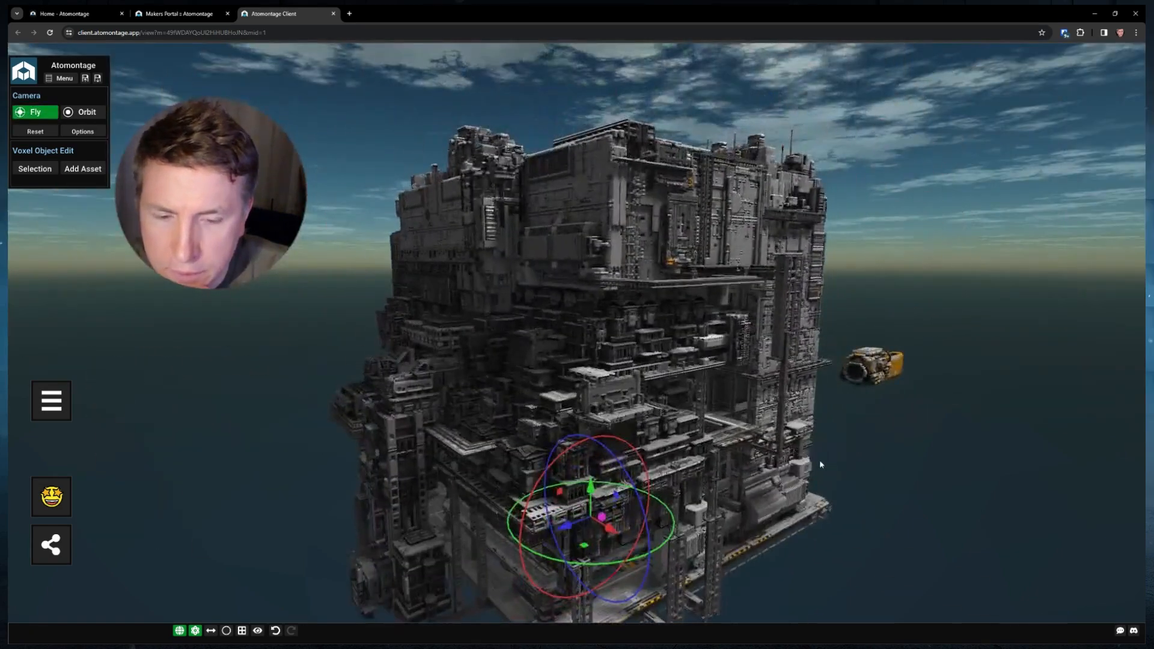
{"action": "left_click_drag", "start_coordinate": [820, 464], "coordinate": [463, 399]}
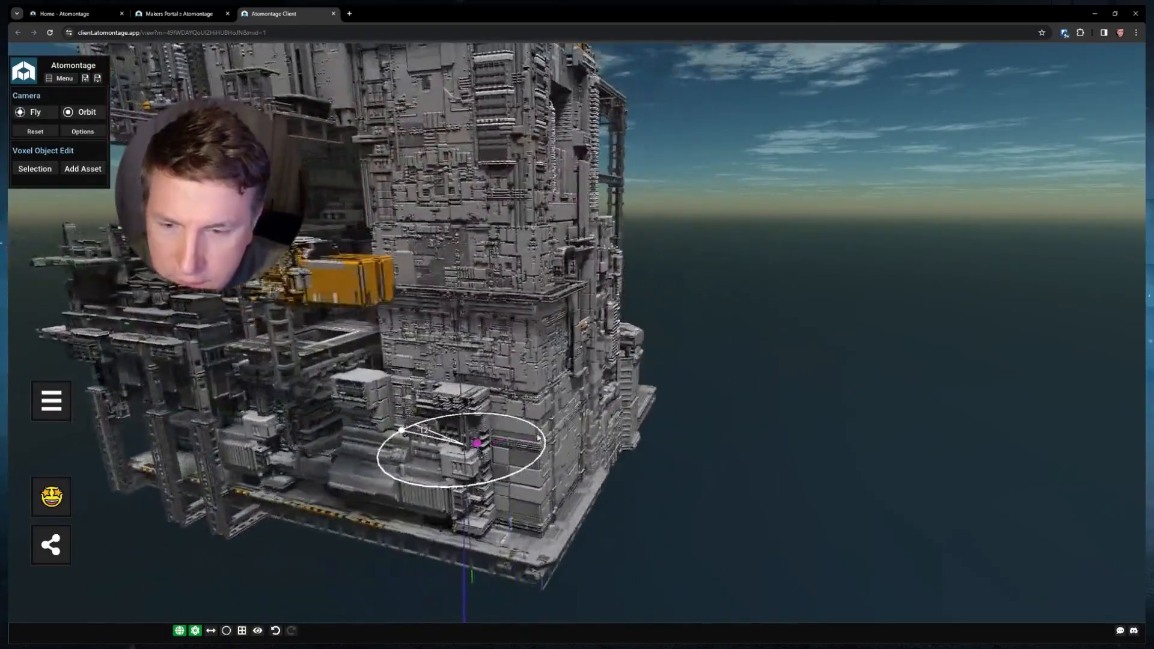
{"action": "left_click", "coordinate": [35, 111]}
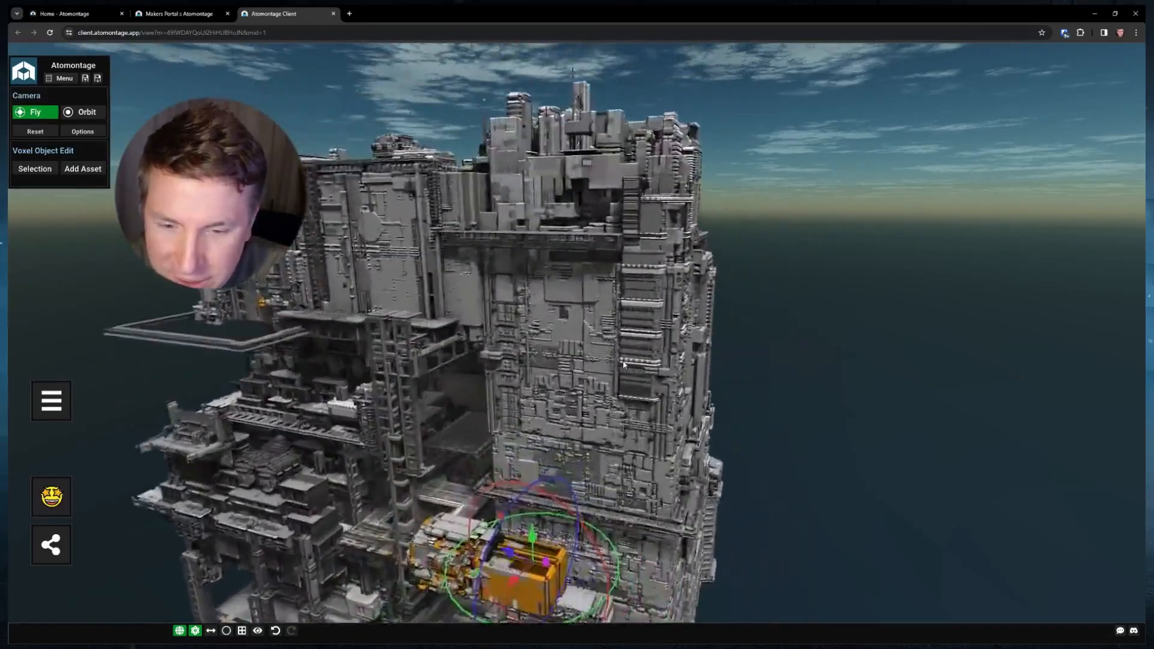
{"action": "left_click_drag", "start_coordinate": [626, 368], "coordinate": [656, 346]}
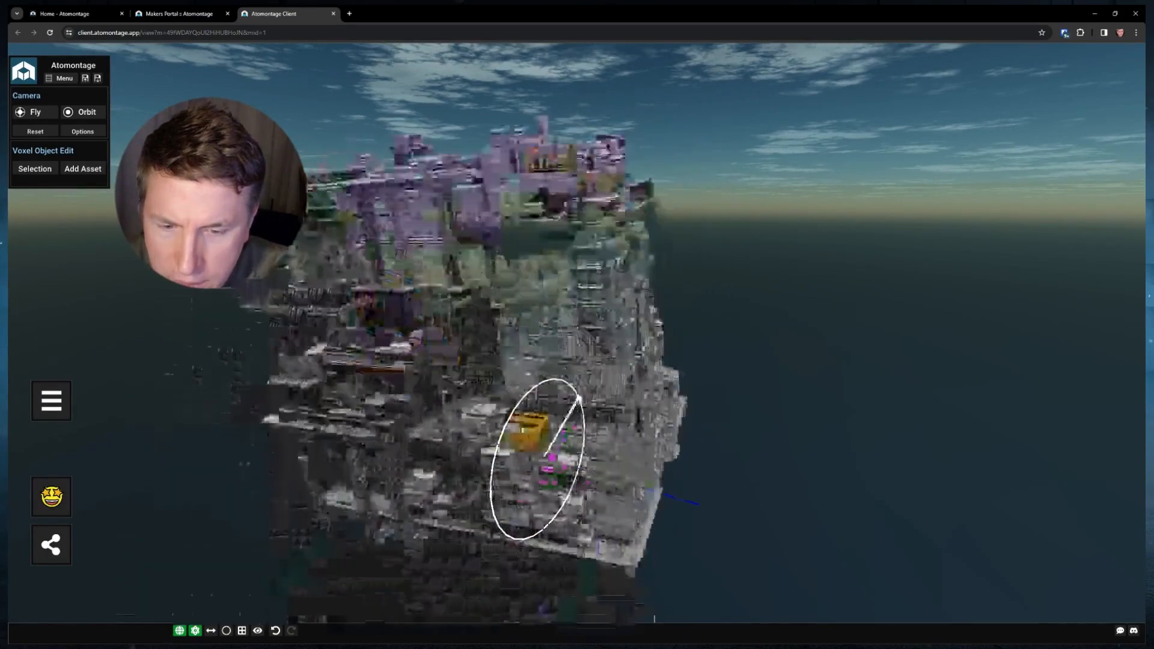
- Add the desert temple asset beside the sci-fi block and open Share Montage
{"action": "left_click", "coordinate": [34, 112]}
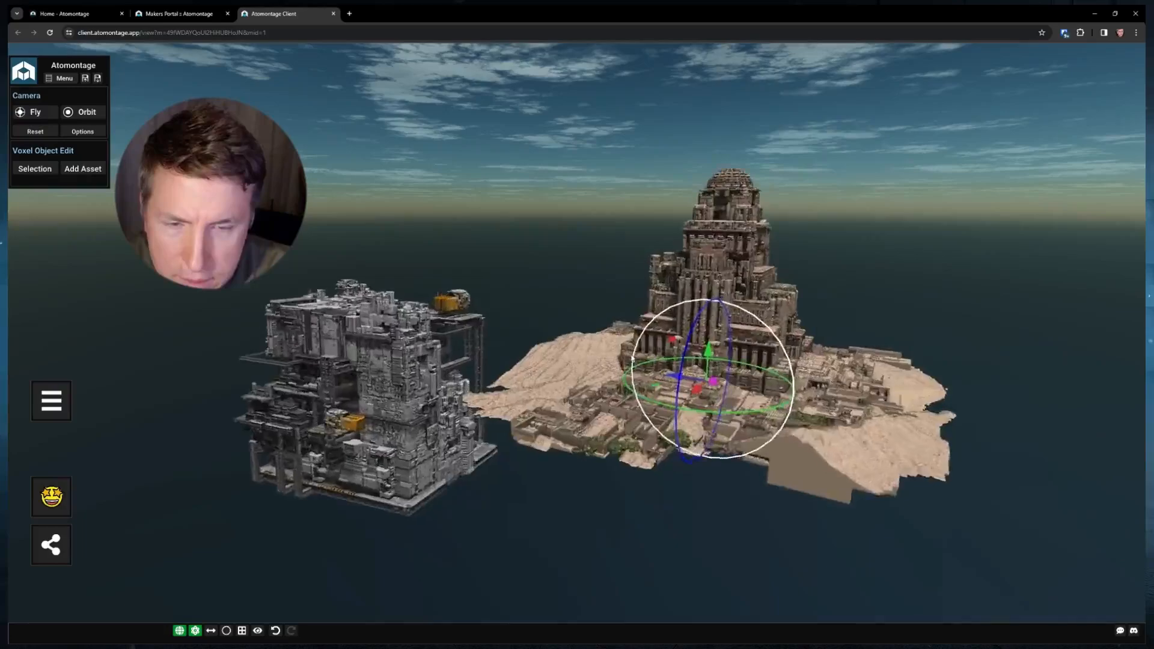
{"action": "left_click", "coordinate": [35, 112]}
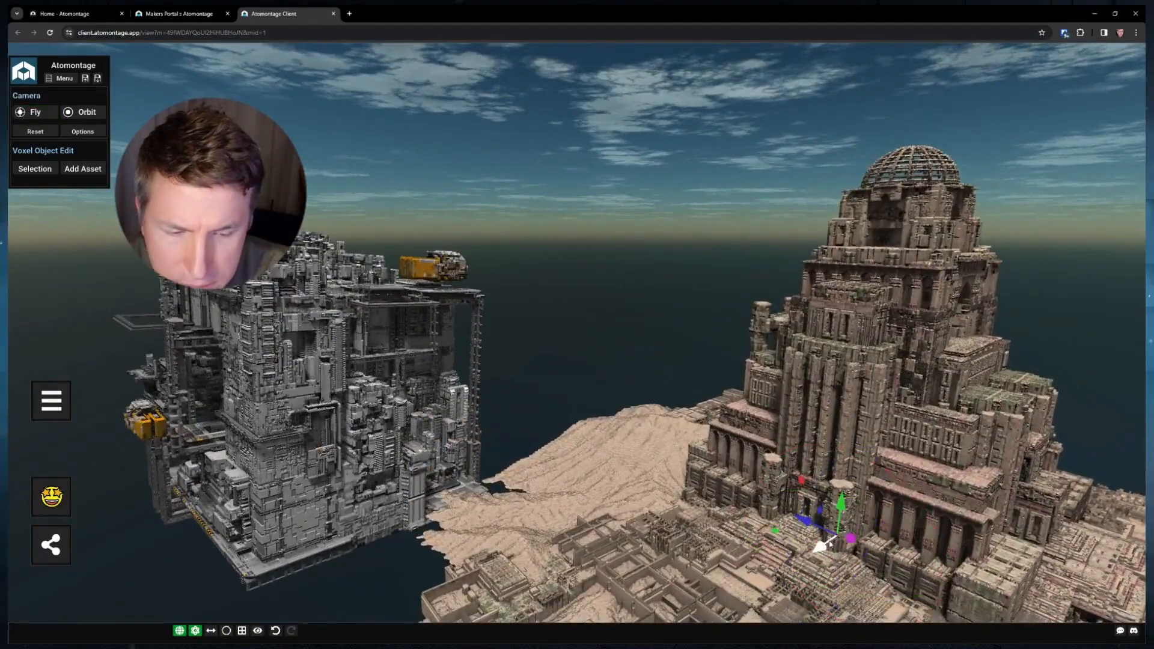
{"action": "left_click", "coordinate": [34, 112]}
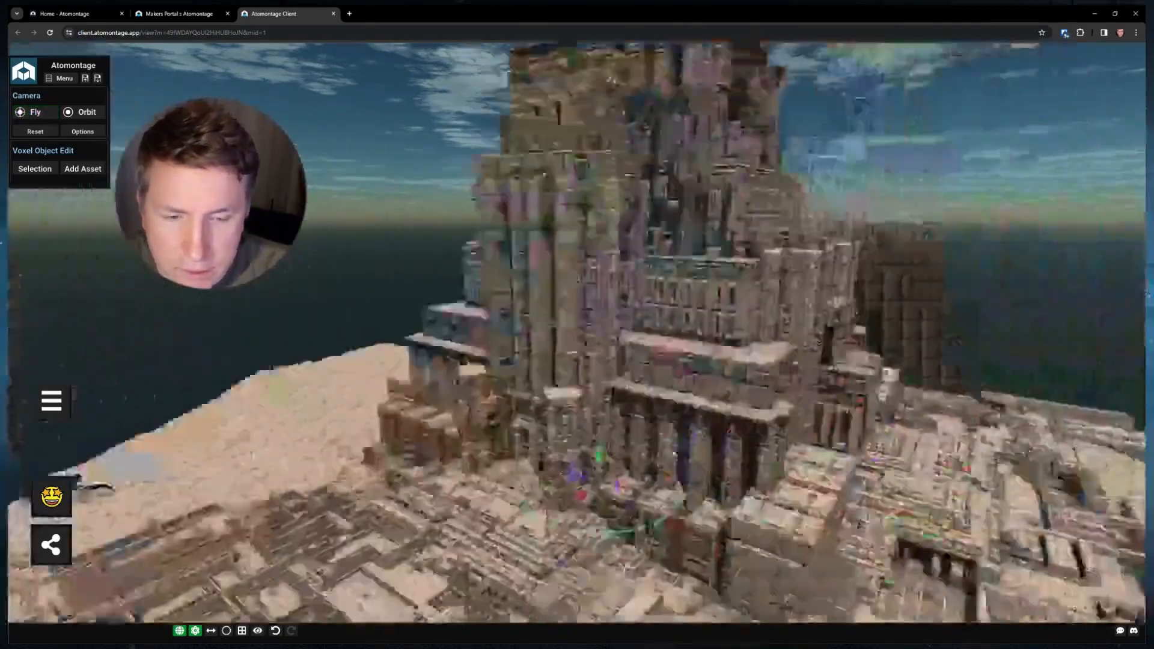
{"action": "left_click", "coordinate": [35, 112]}
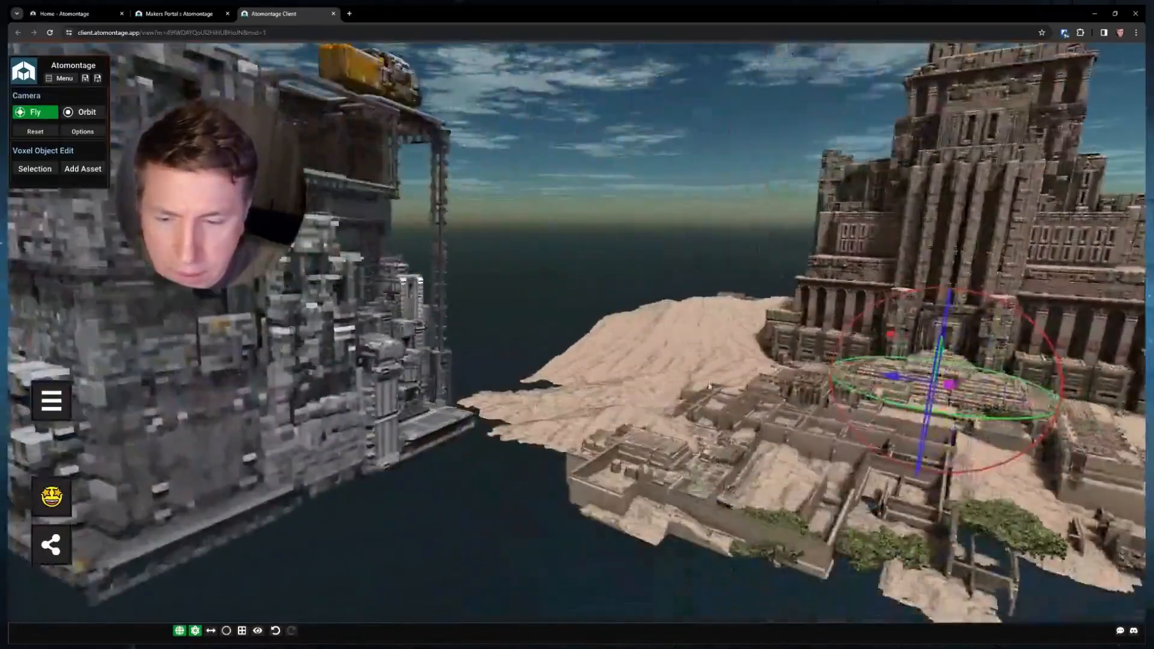
{"action": "left_click", "coordinate": [51, 544]}
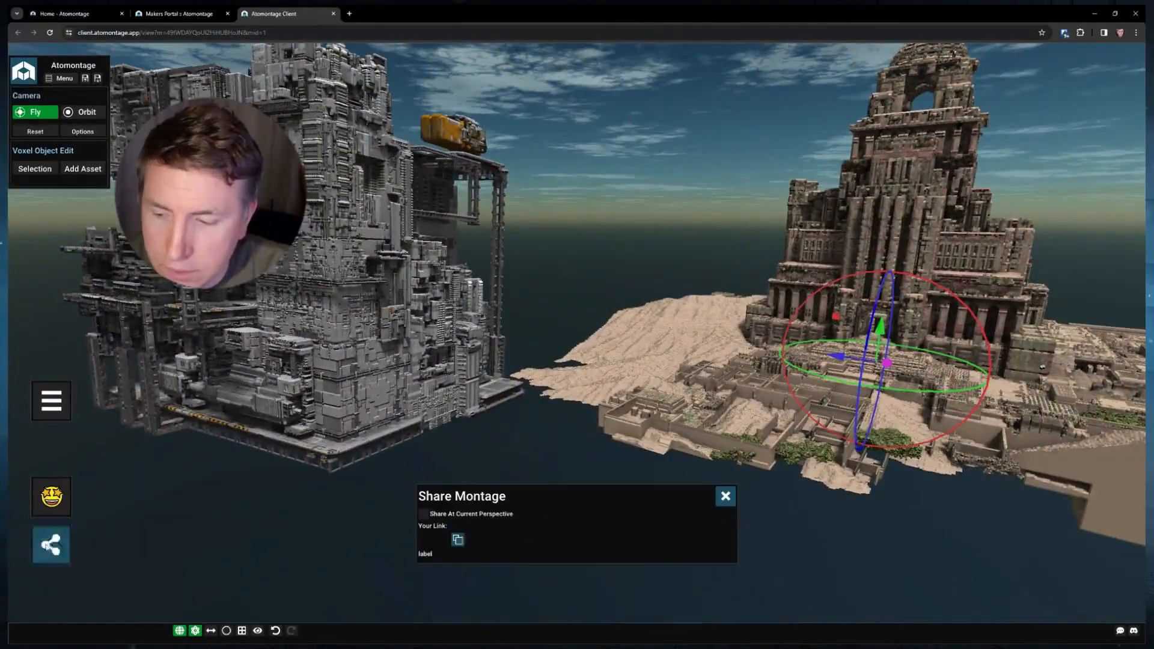
- Dismiss the Share Montage panel and bring the Atomontage home page tab to the front
{"action": "left_click", "coordinate": [422, 514]}
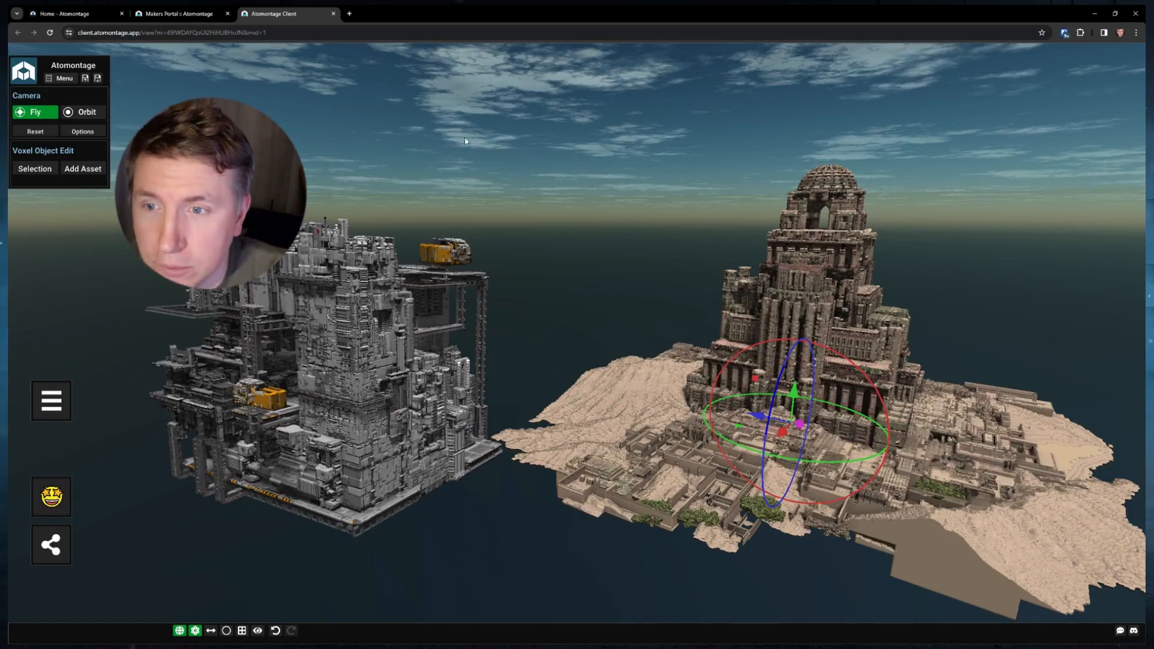
{"action": "mouse_move", "coordinate": [348, 13]}
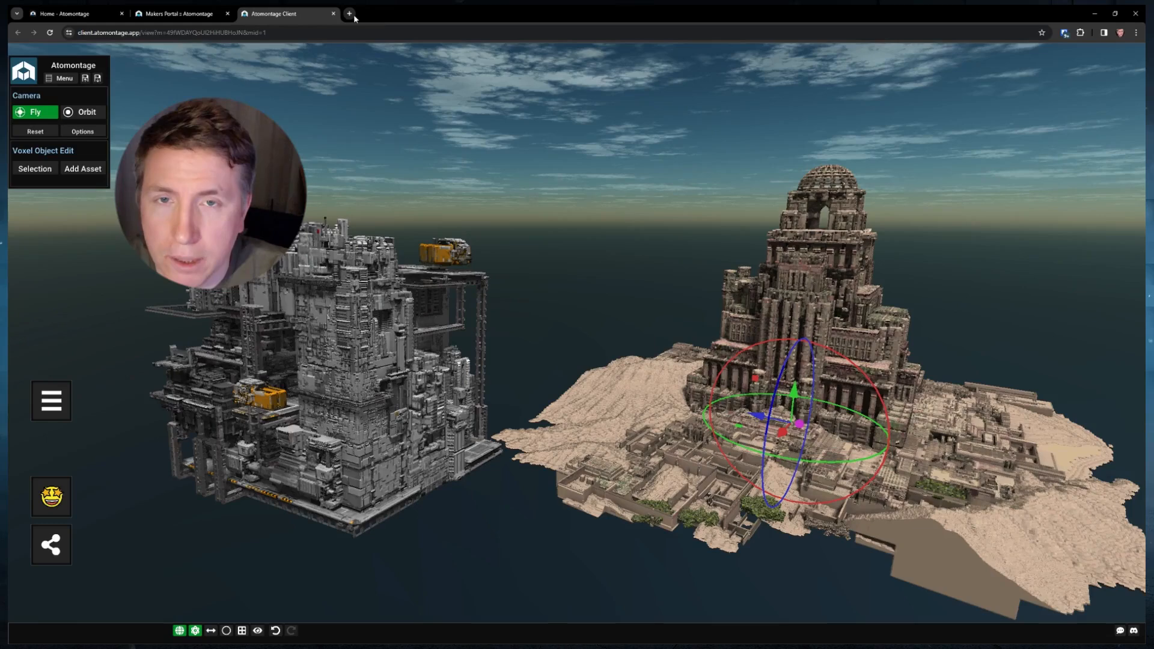
{"action": "mouse_move", "coordinate": [348, 13]}
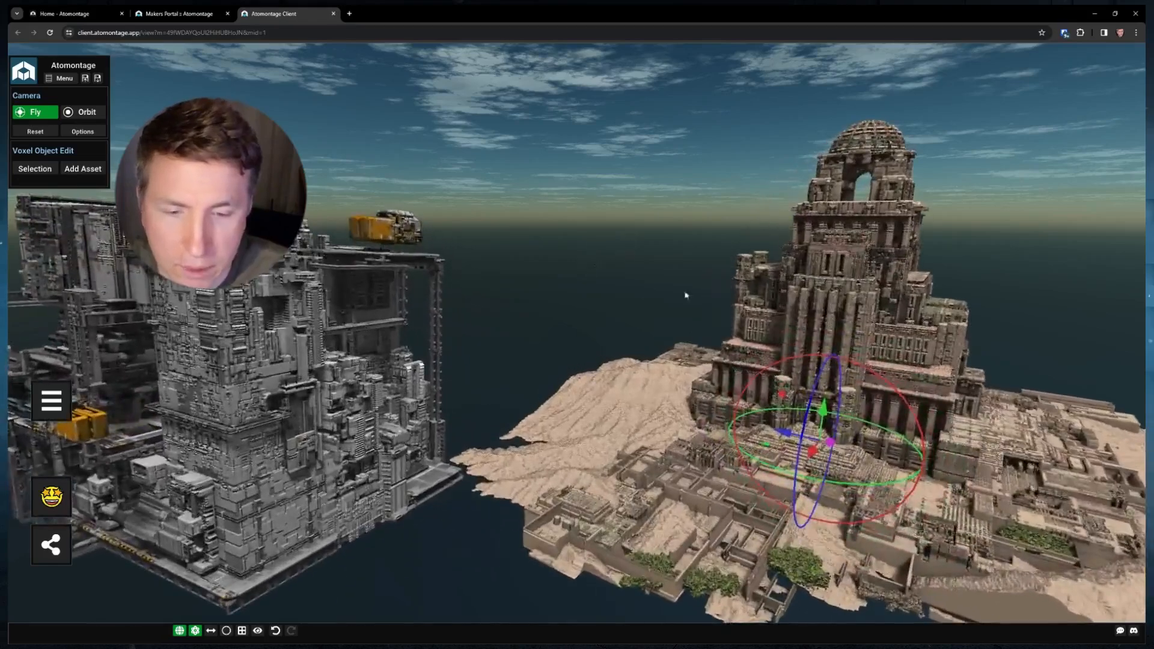
{"action": "left_click", "coordinate": [50, 498]}
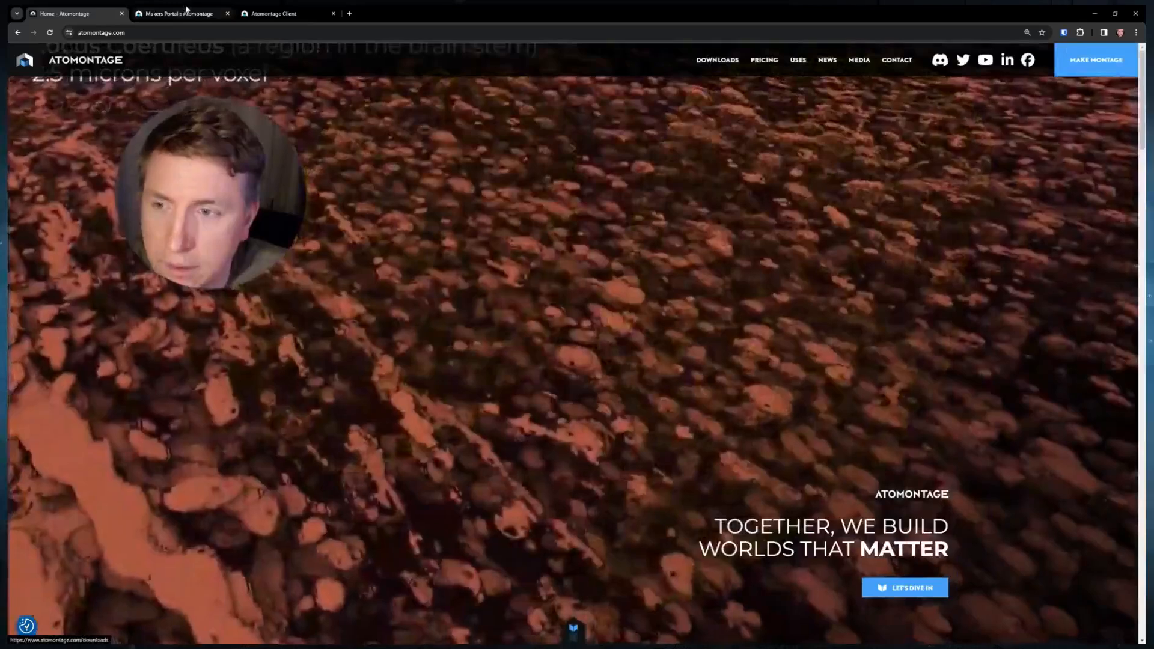
- View the Makers Portal asset list, then go back to the montage showing the voxel structure
{"action": "left_click", "coordinate": [177, 14]}
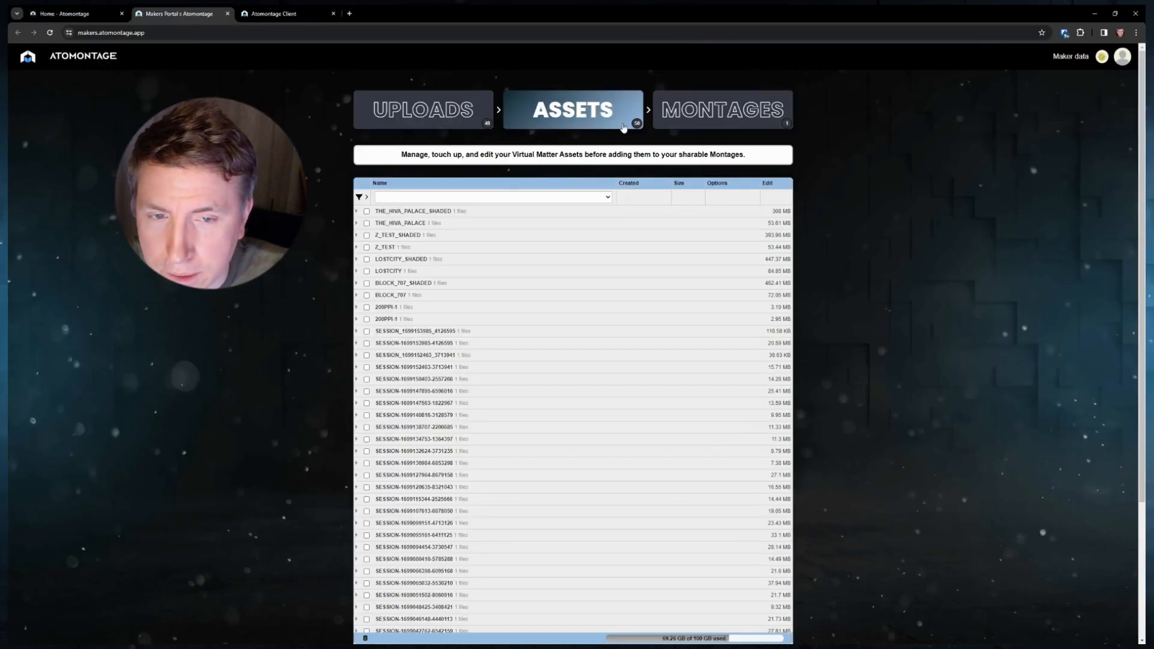
{"action": "left_click", "coordinate": [722, 109]}
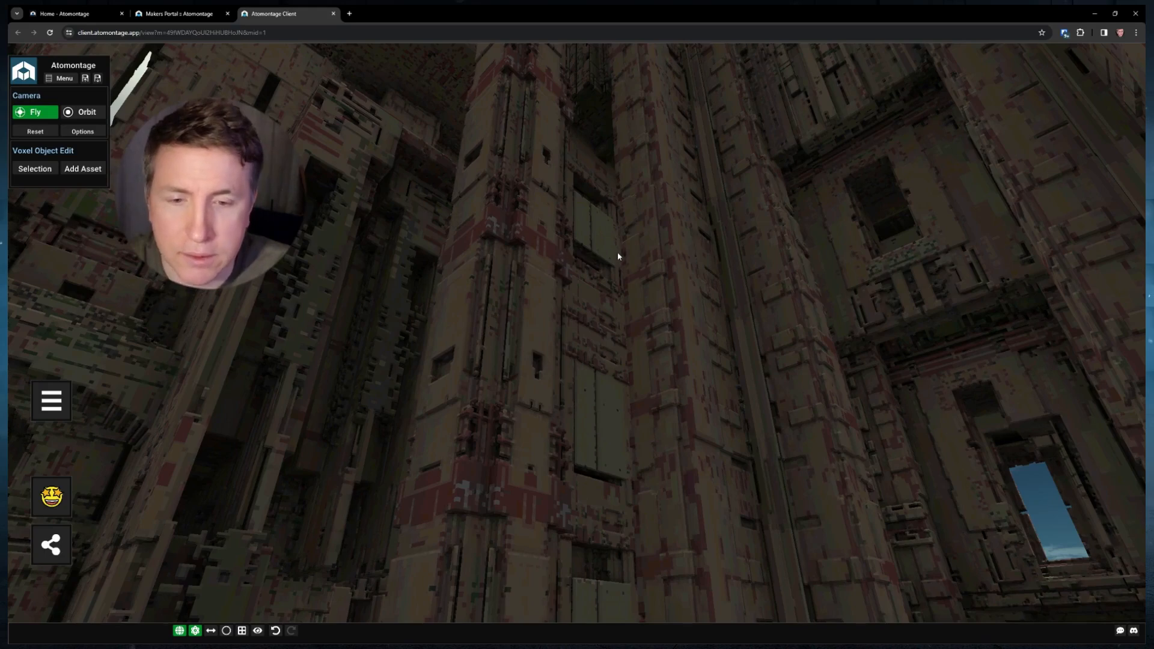
{"action": "mouse_move", "coordinate": [625, 257]}
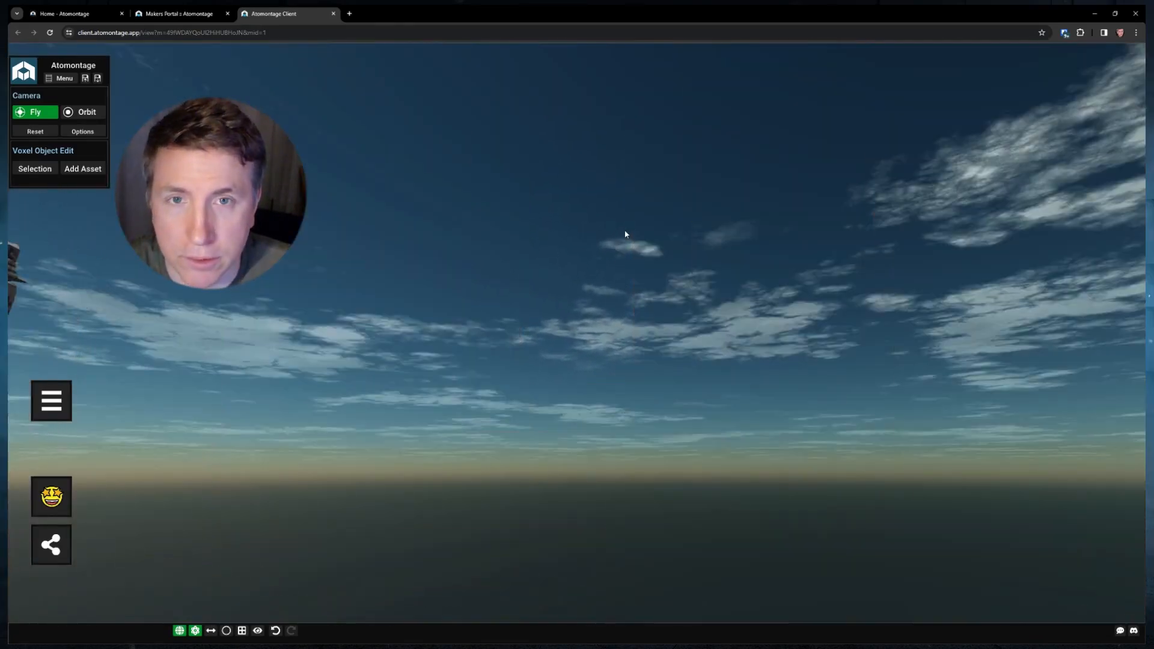
- Open Atomontage's Discord invite in a new tab and return to the desert temple montage
{"action": "left_click", "coordinate": [73, 13]}
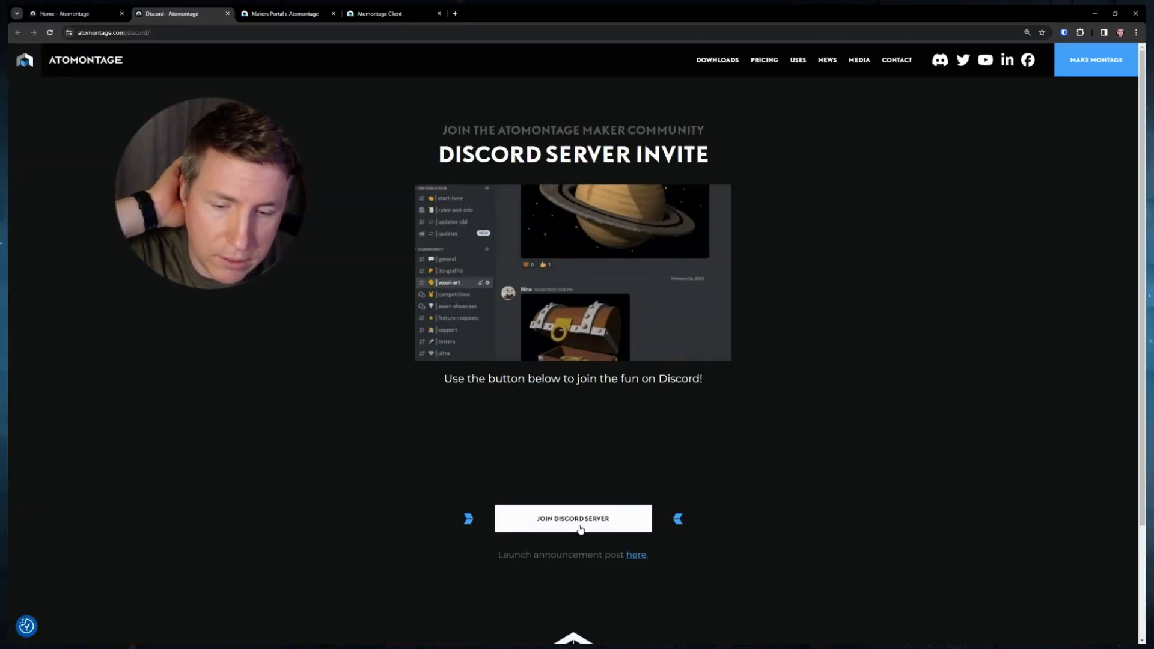
{"action": "mouse_move", "coordinate": [701, 465]}
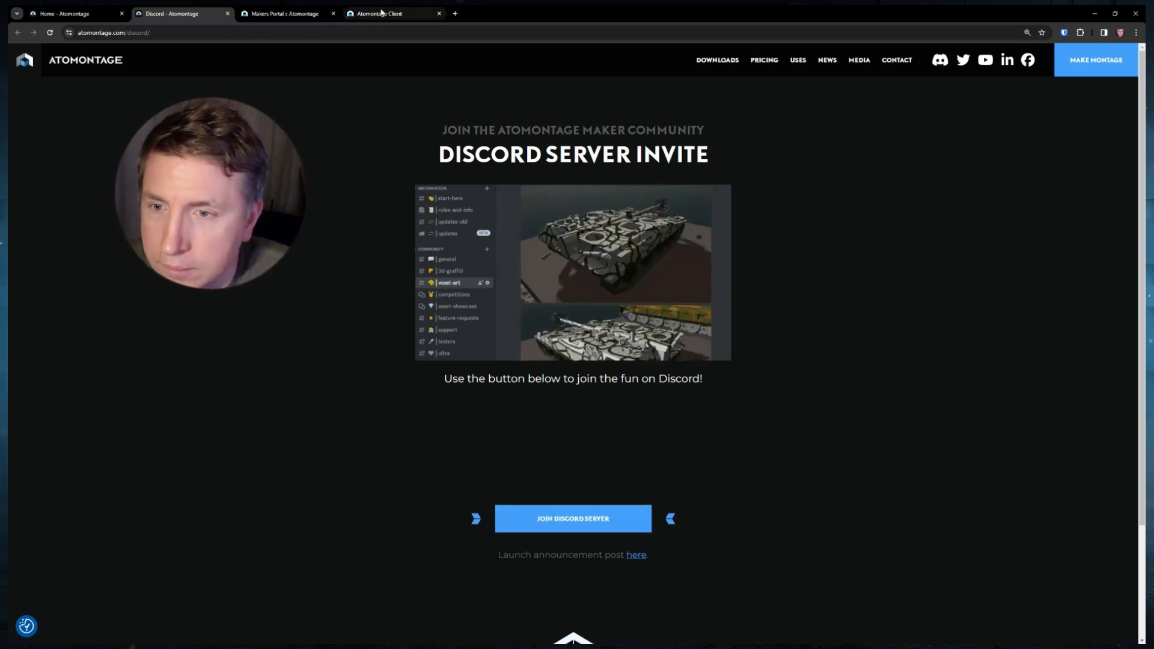
{"action": "mouse_move", "coordinate": [377, 13]}
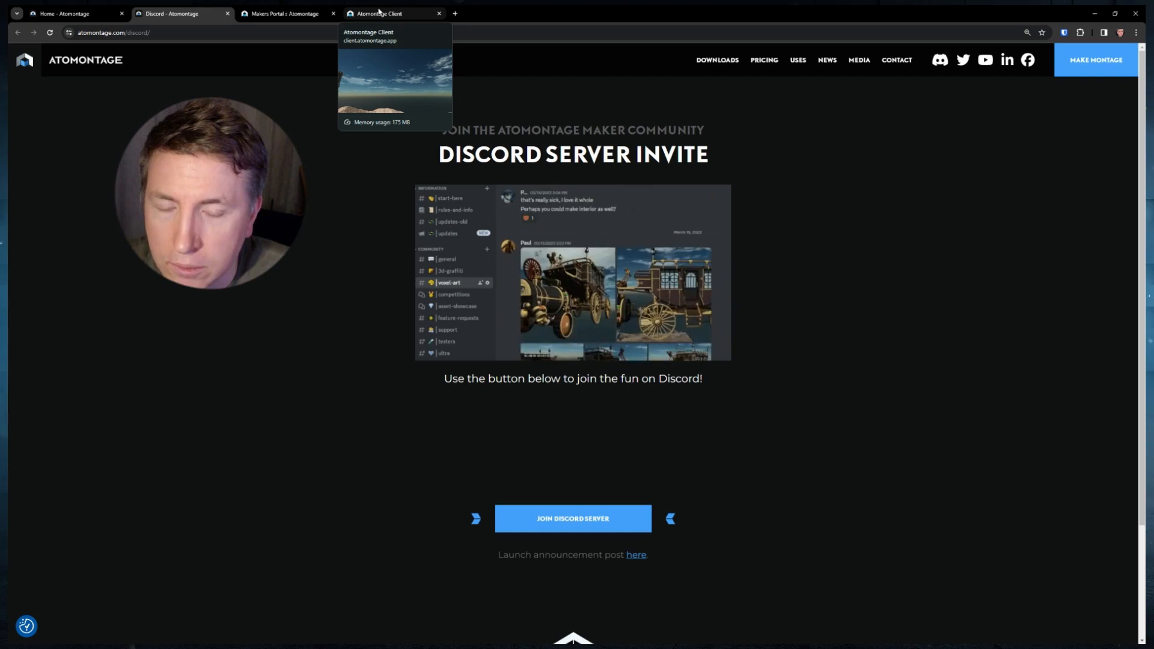
{"action": "left_click", "coordinate": [390, 13]}
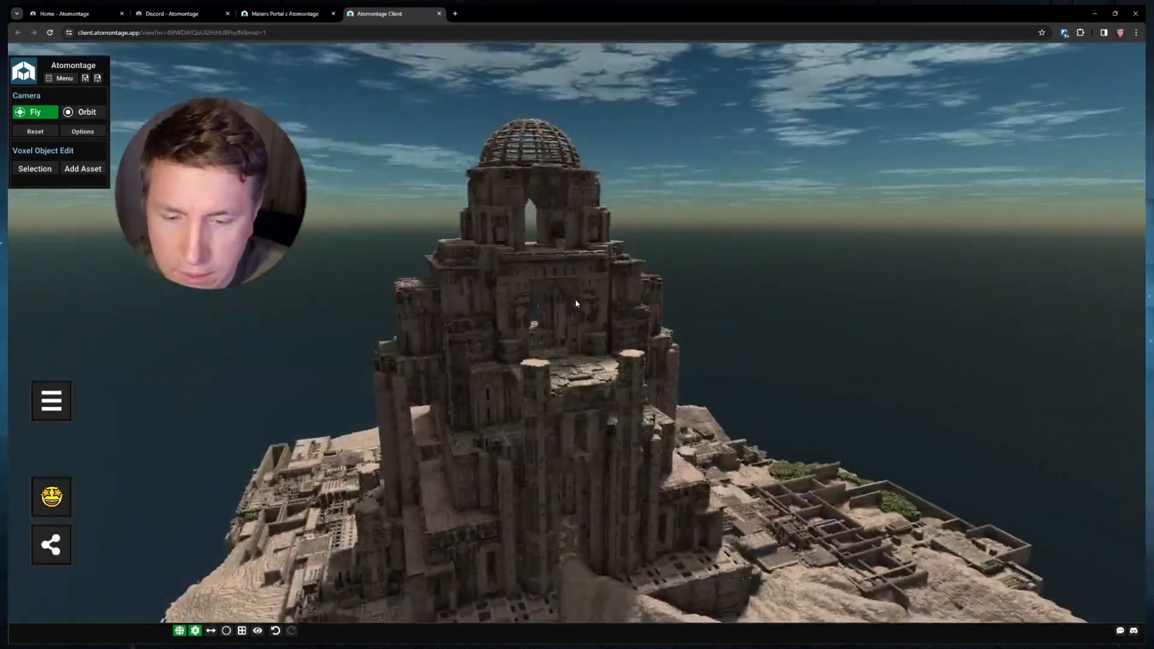
- Add the teal-domed palace from Your Assets to the montage and select it
{"action": "left_click", "coordinate": [82, 168]}
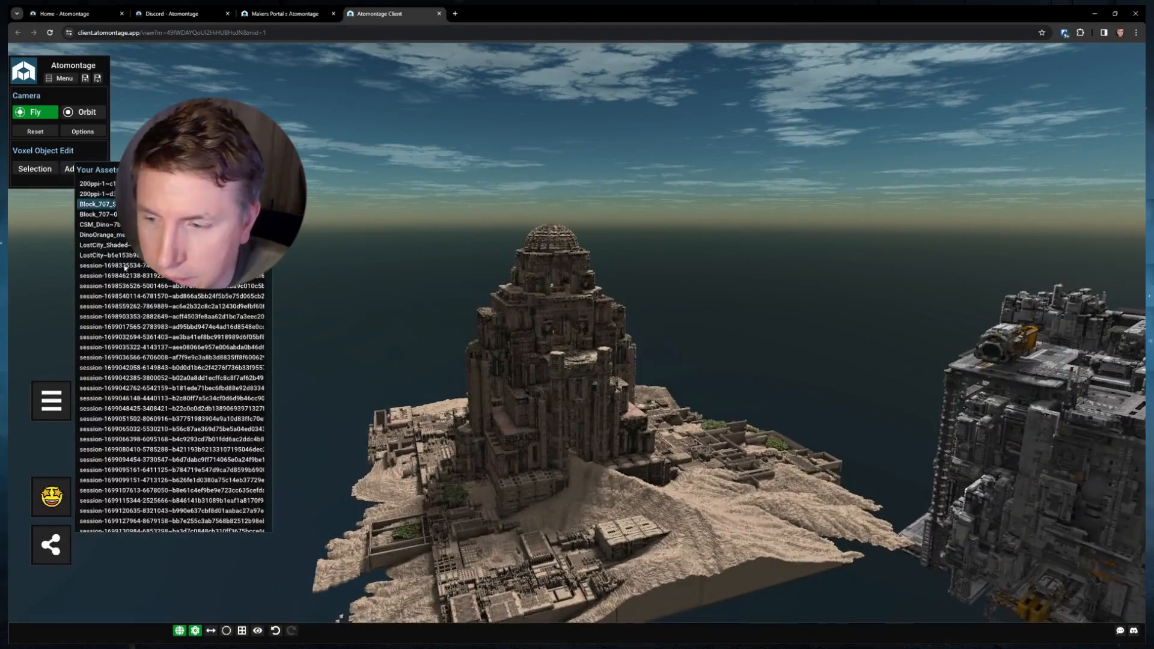
{"action": "left_click", "coordinate": [105, 245]}
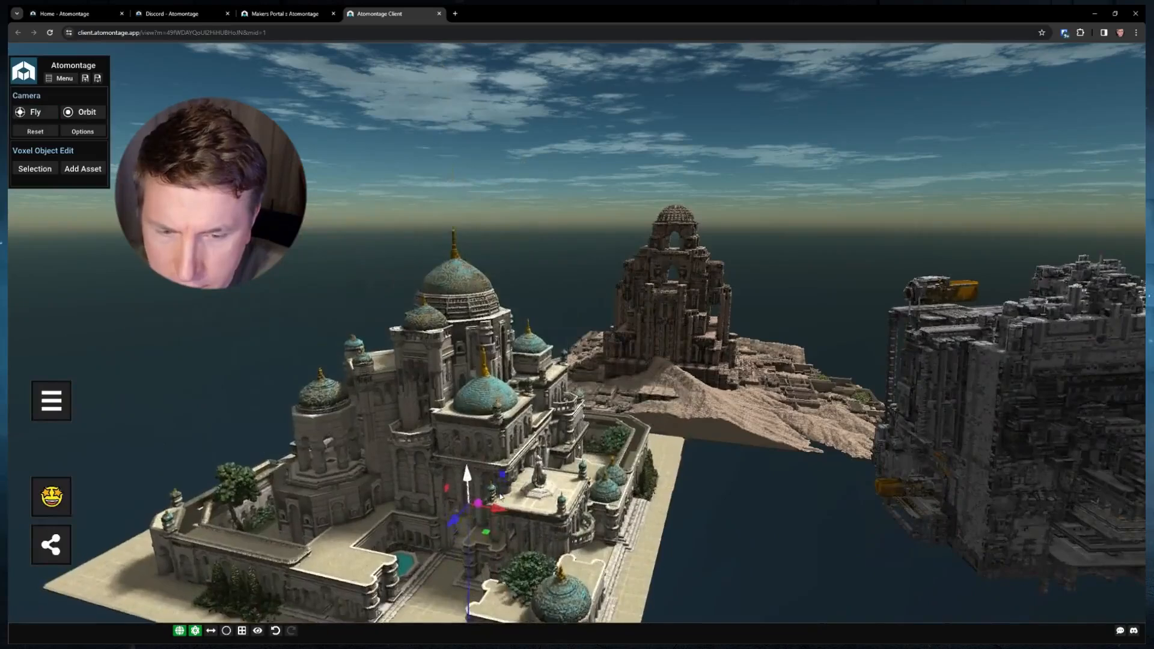
{"action": "left_click", "coordinate": [35, 111]}
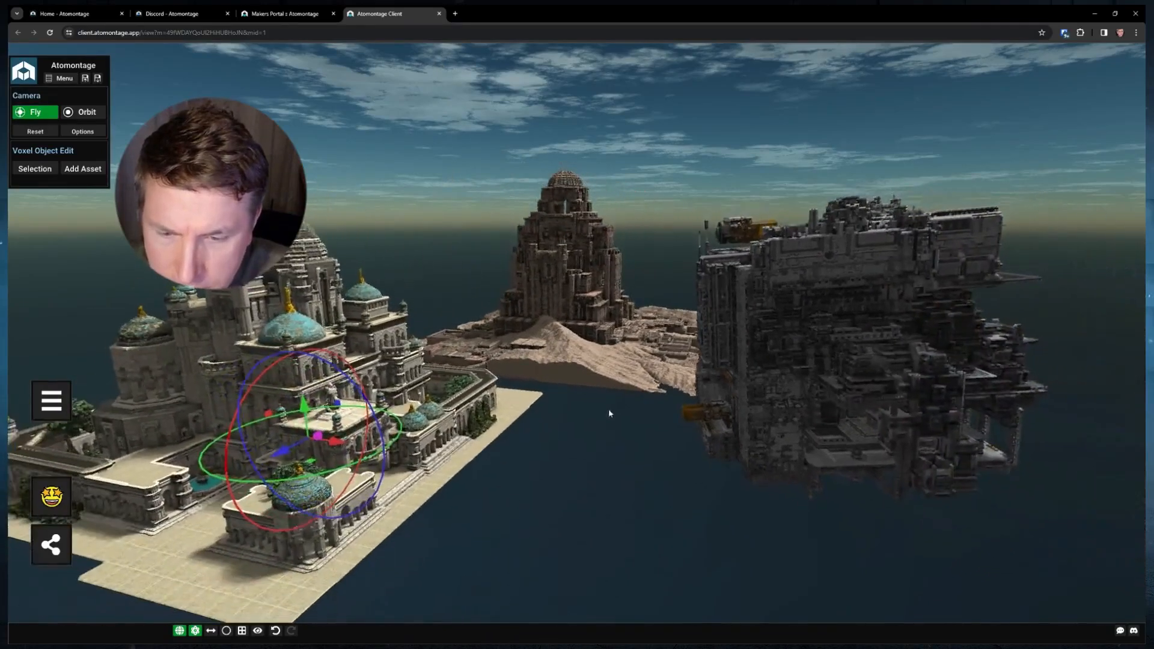